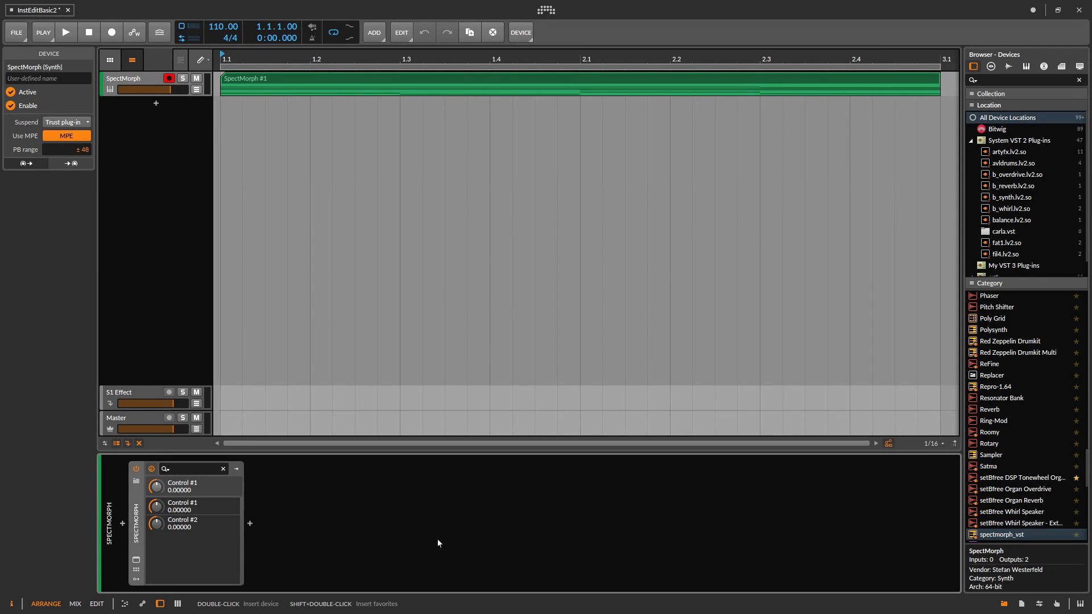
Play the arrangement from the start to hear the current saxophone morph, then stop
left_click(66, 32)
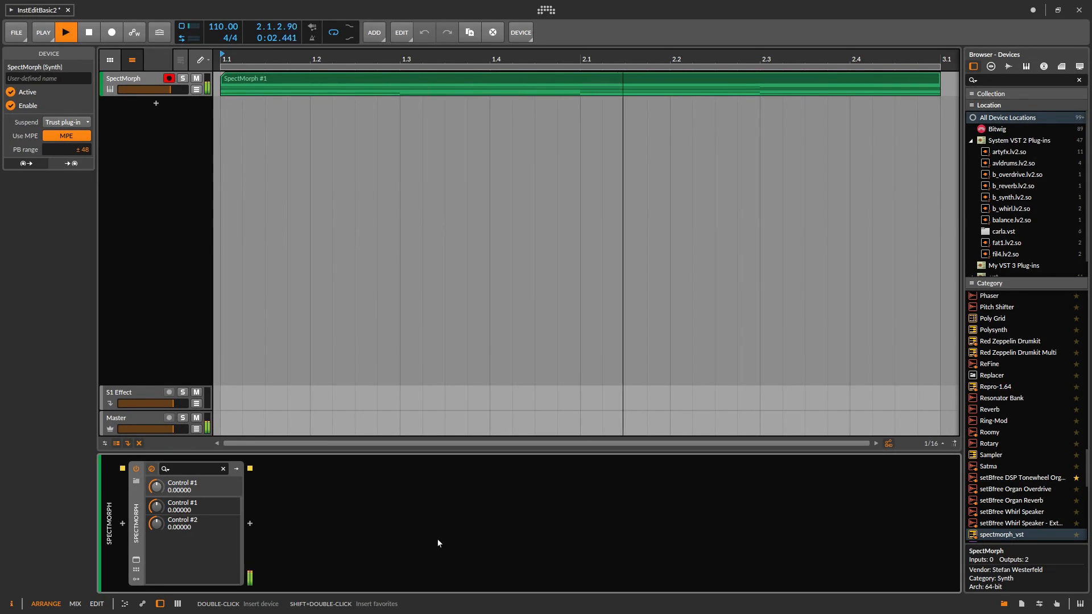
left_click(88, 31)
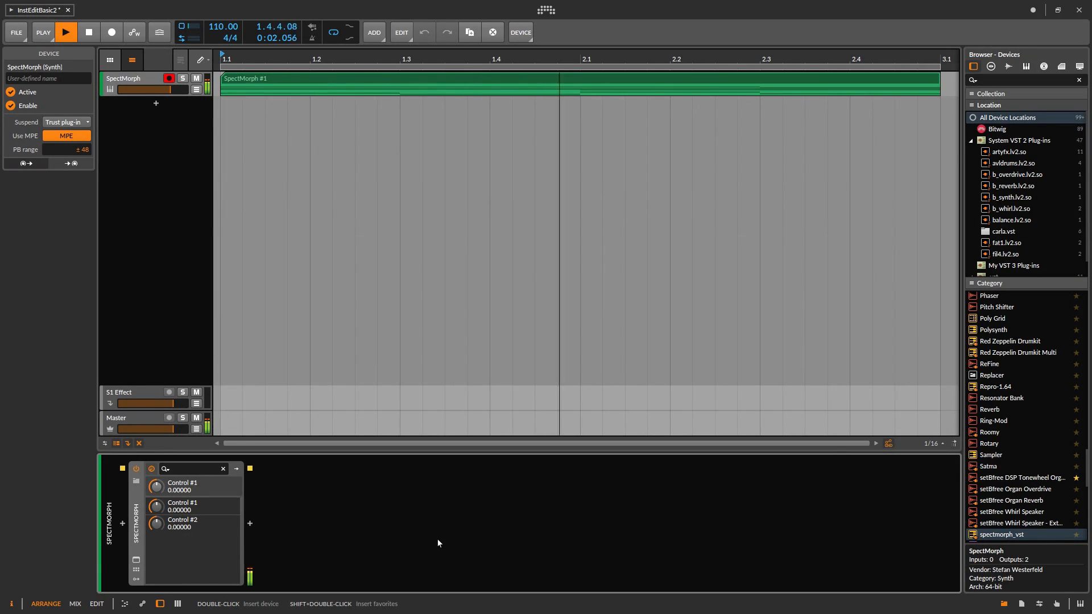
left_click(66, 32)
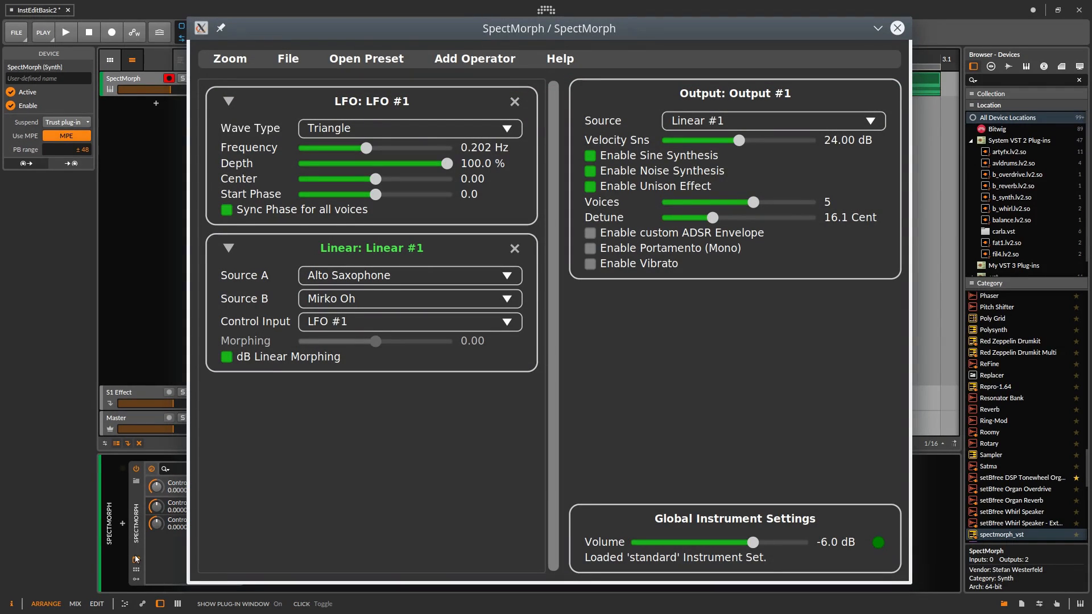
mouse_move(389, 444)
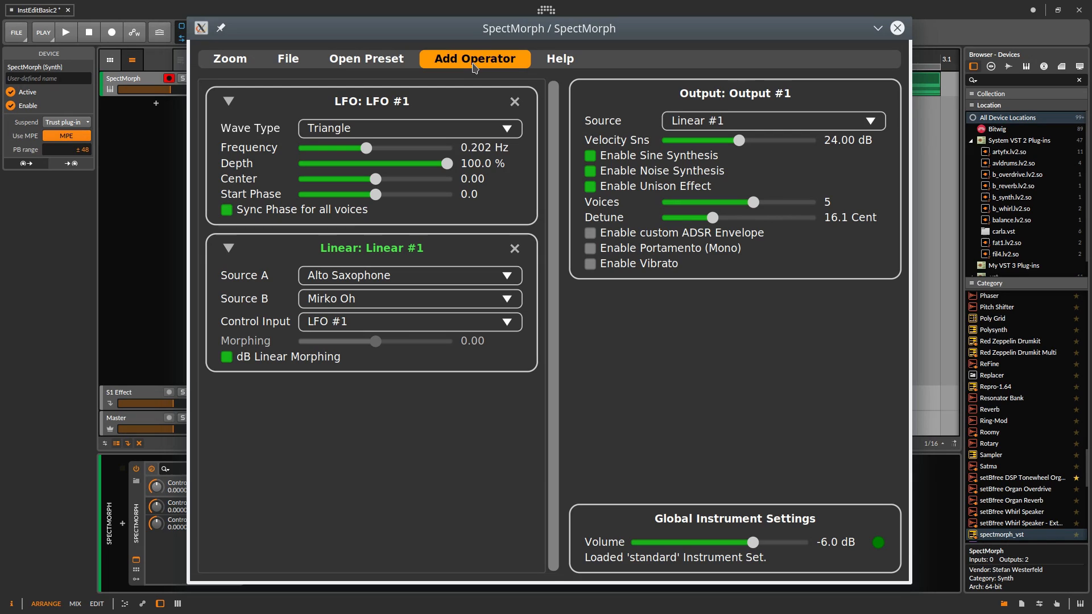
Add a Wav Source operator and browse its user instrument slots, keeping slot 001
left_click(474, 58)
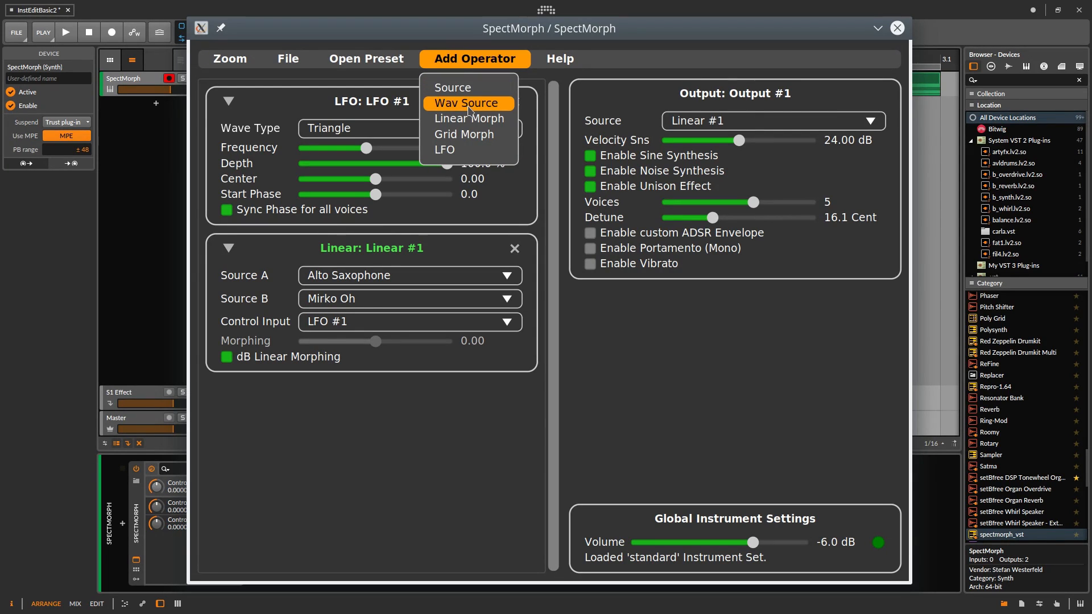
left_click(467, 103)
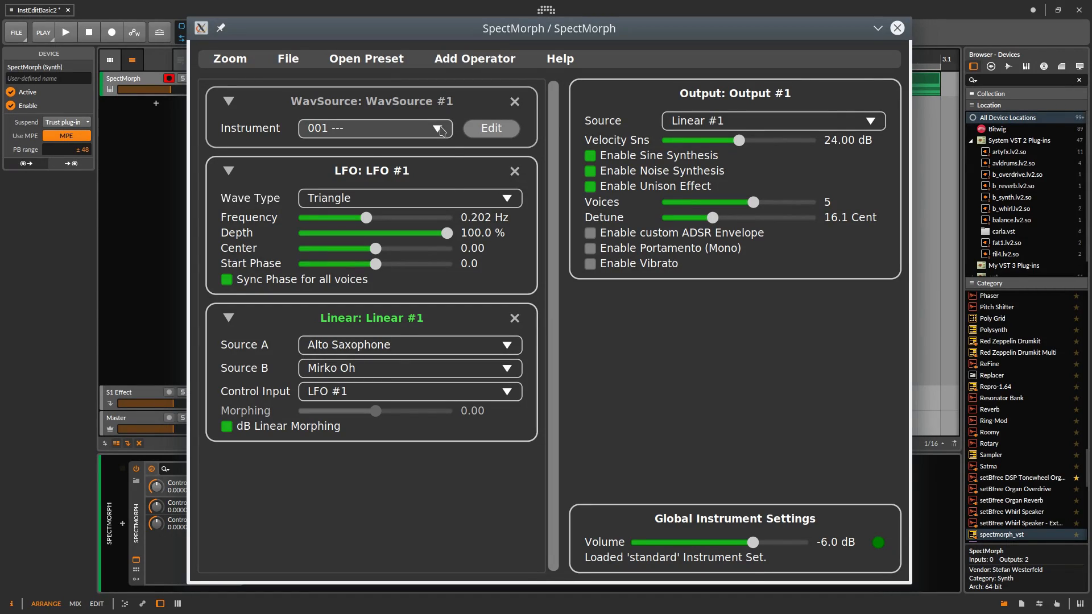
left_click(440, 128)
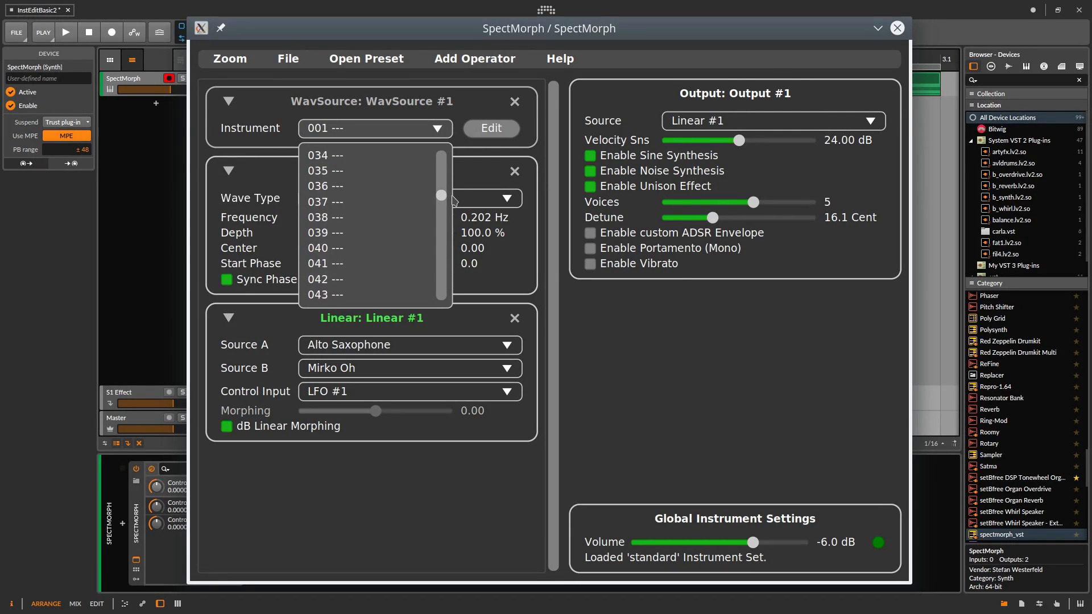
scroll("up", 3)
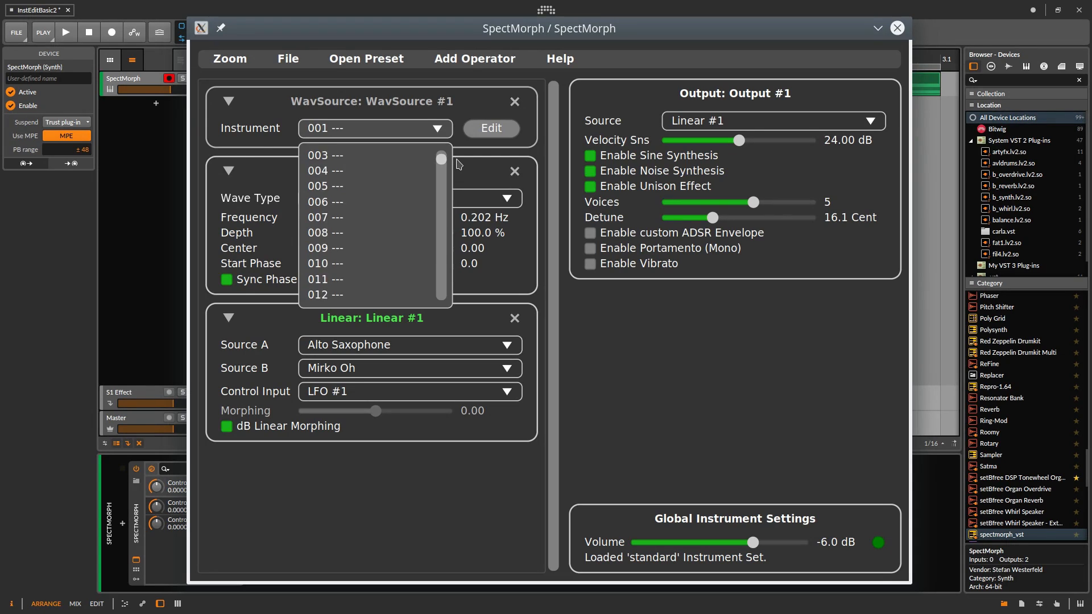
scroll("up", 3)
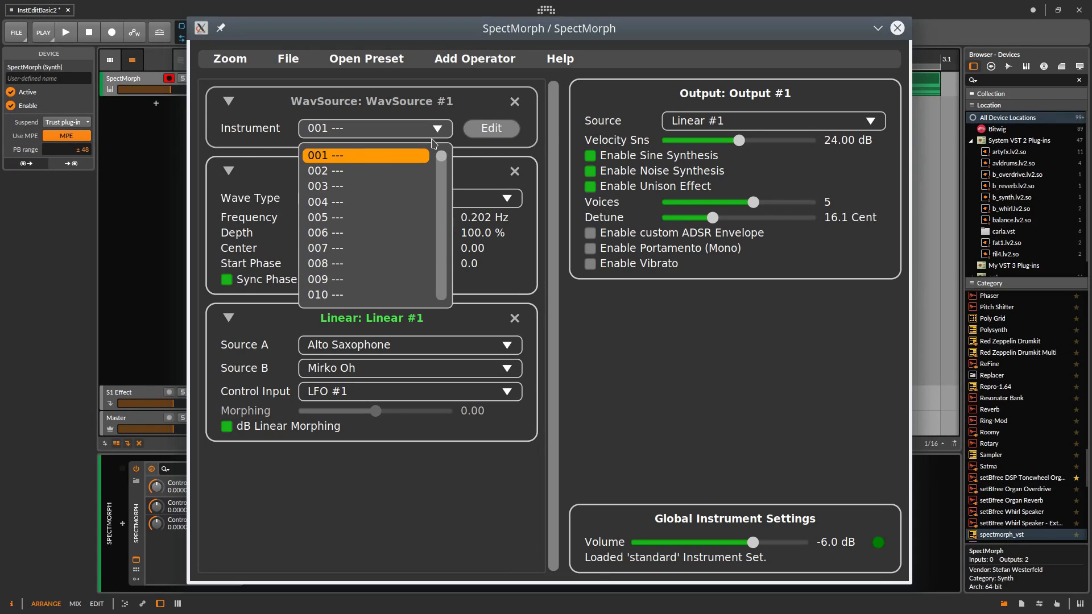
mouse_move(382, 249)
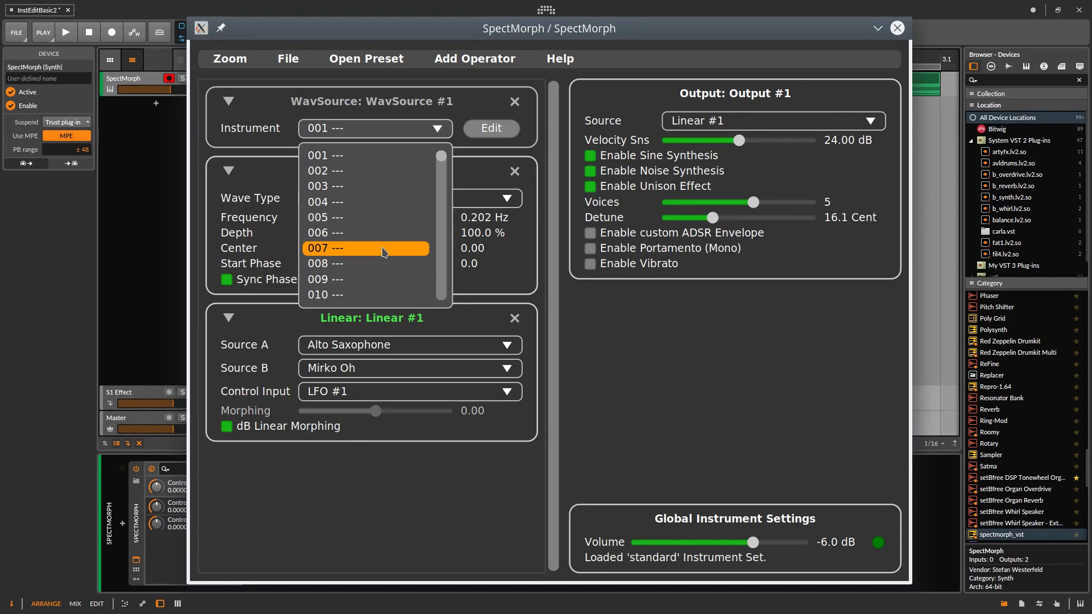
mouse_move(368, 202)
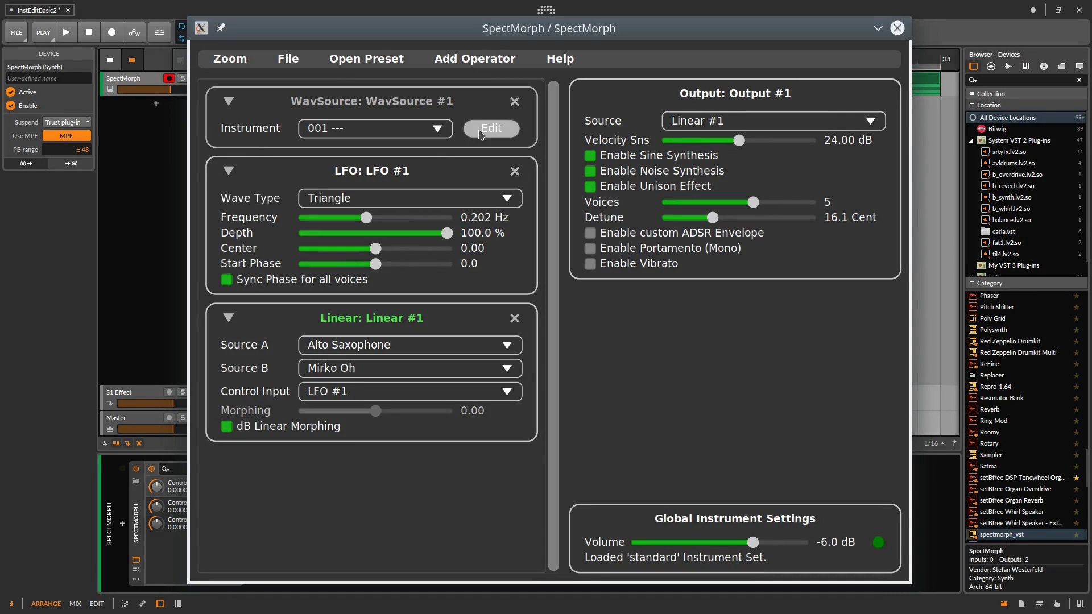
Start adding a sample to the WavSource instrument via the Instrument Editor's File > Add Sample
left_click(492, 129)
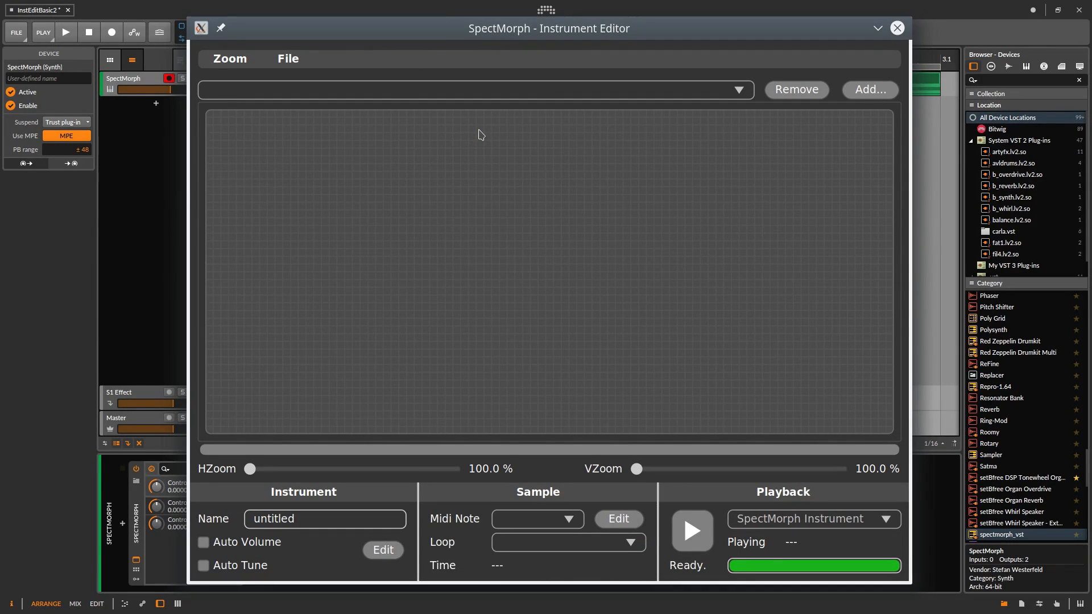
mouse_move(429, 118)
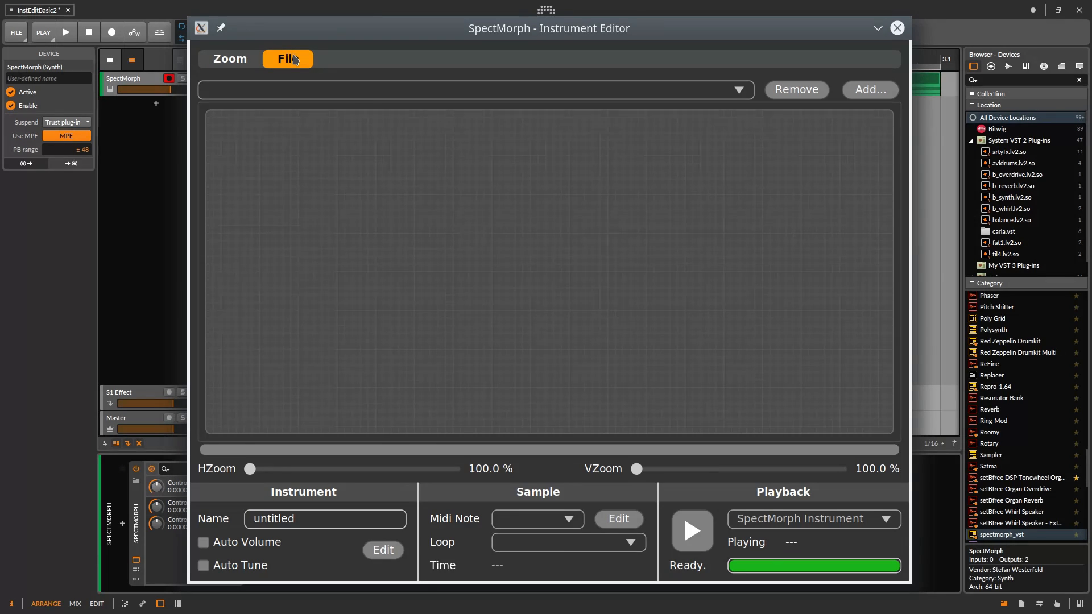
left_click(286, 58)
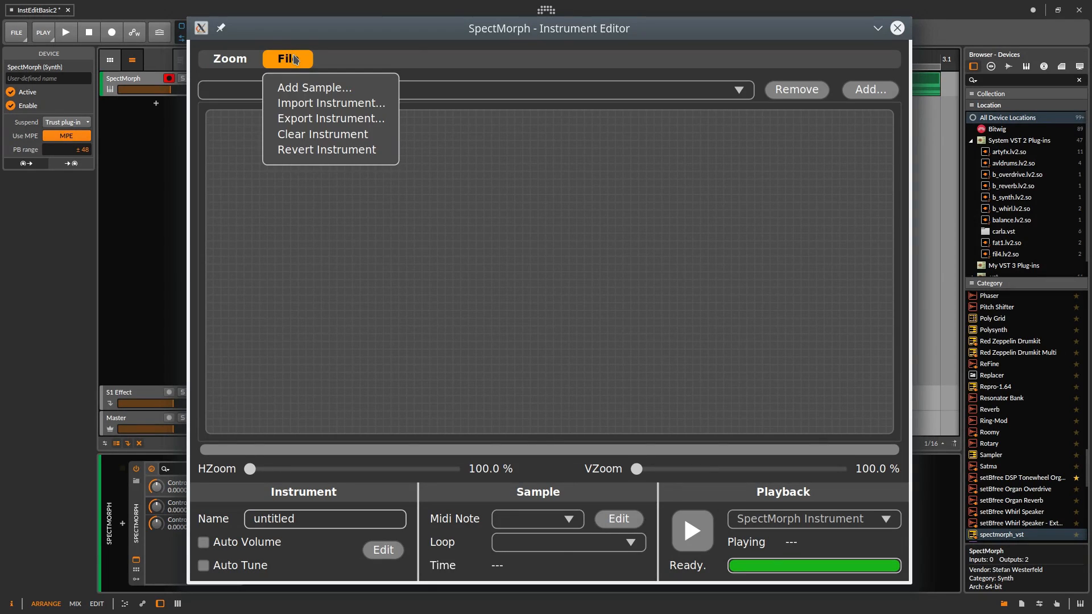
mouse_move(314, 88)
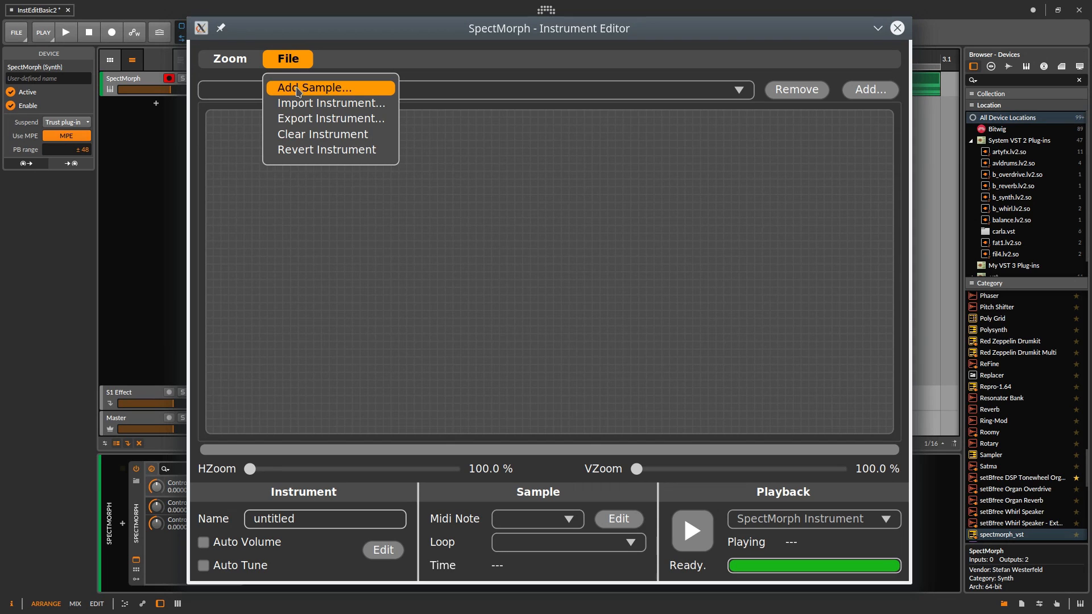
left_click(314, 87)
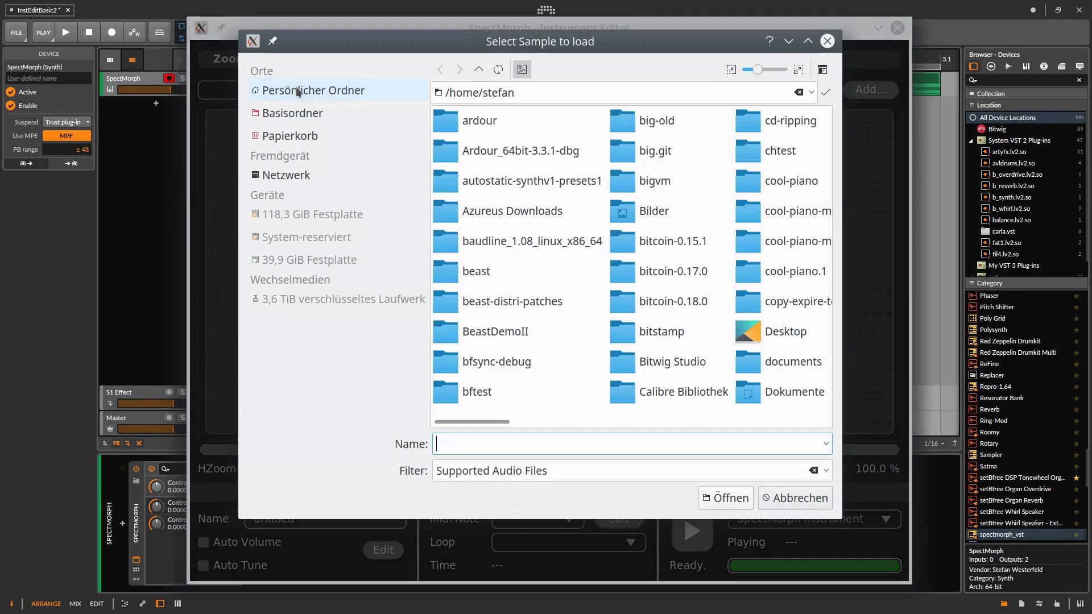
mouse_move(340, 182)
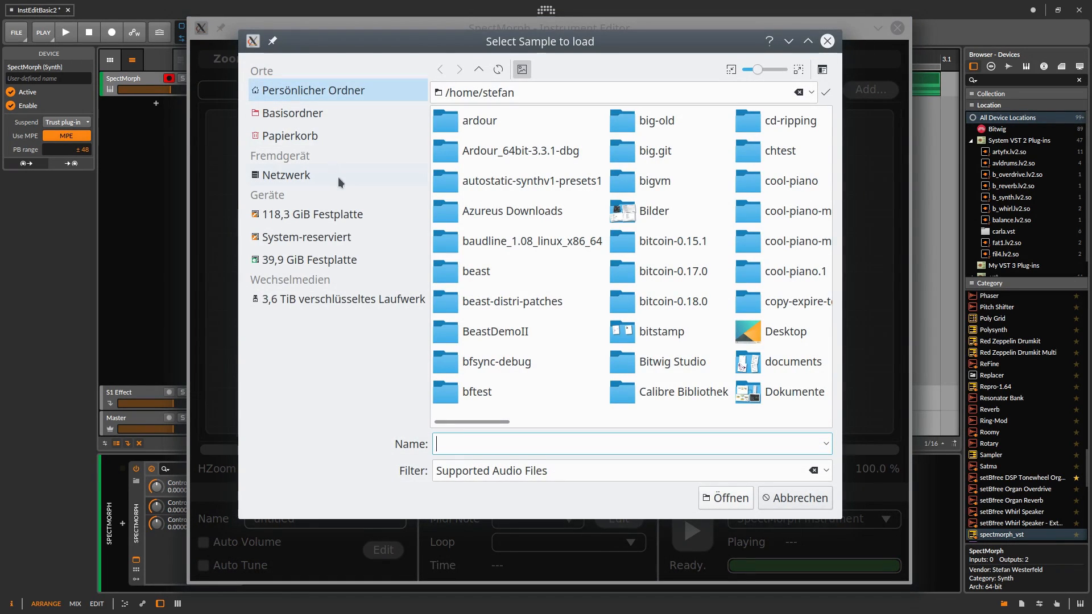
Load demo-1.flac from the smdemo folder as the sample, mapped to note 69 (A3)
scroll("right", 3)
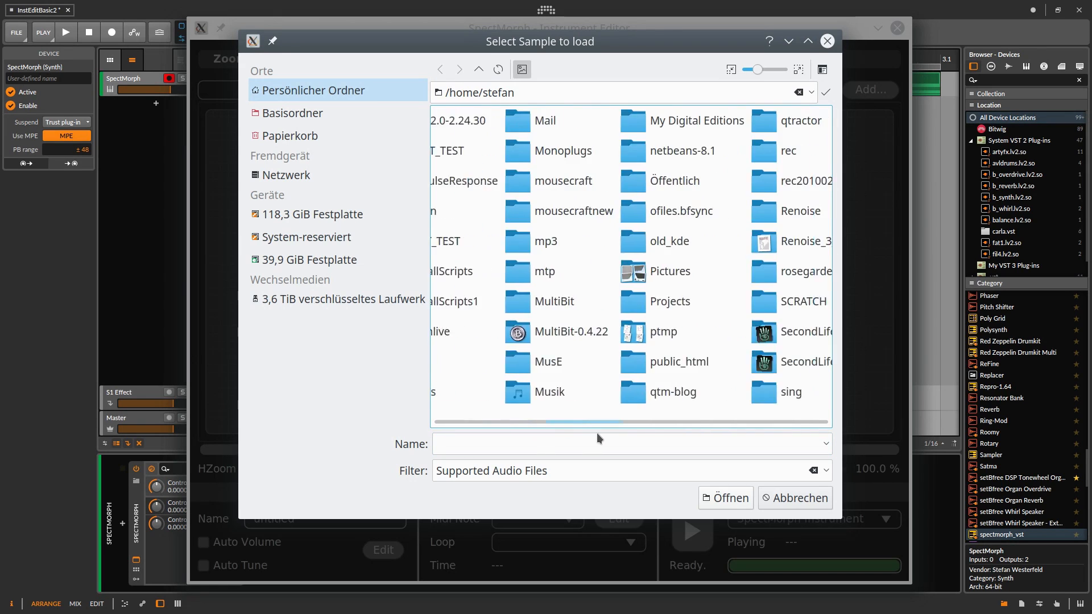
scroll("right", 3)
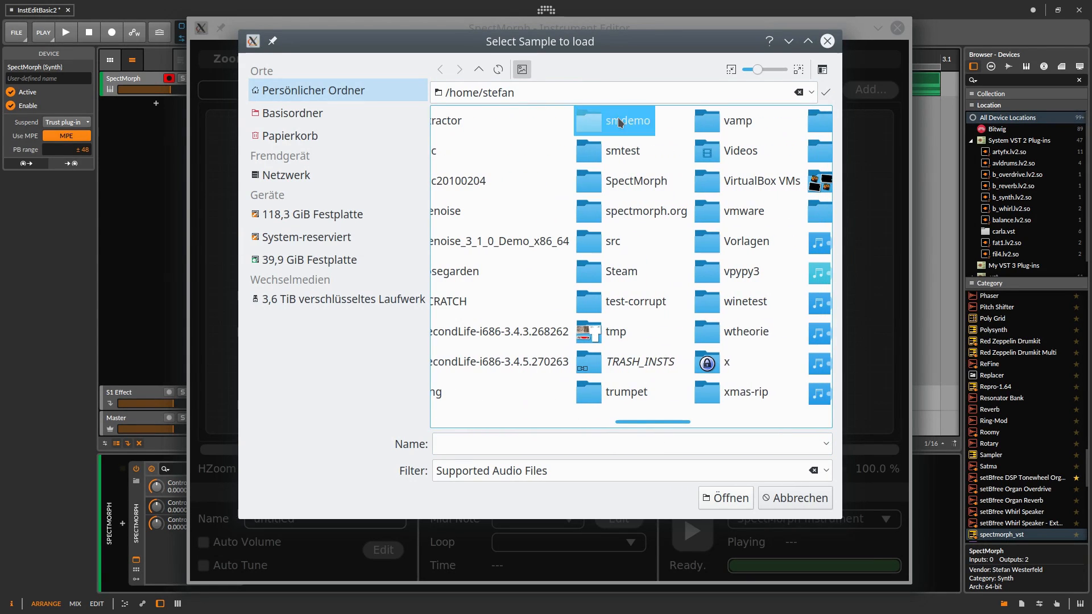
double_click(614, 121)
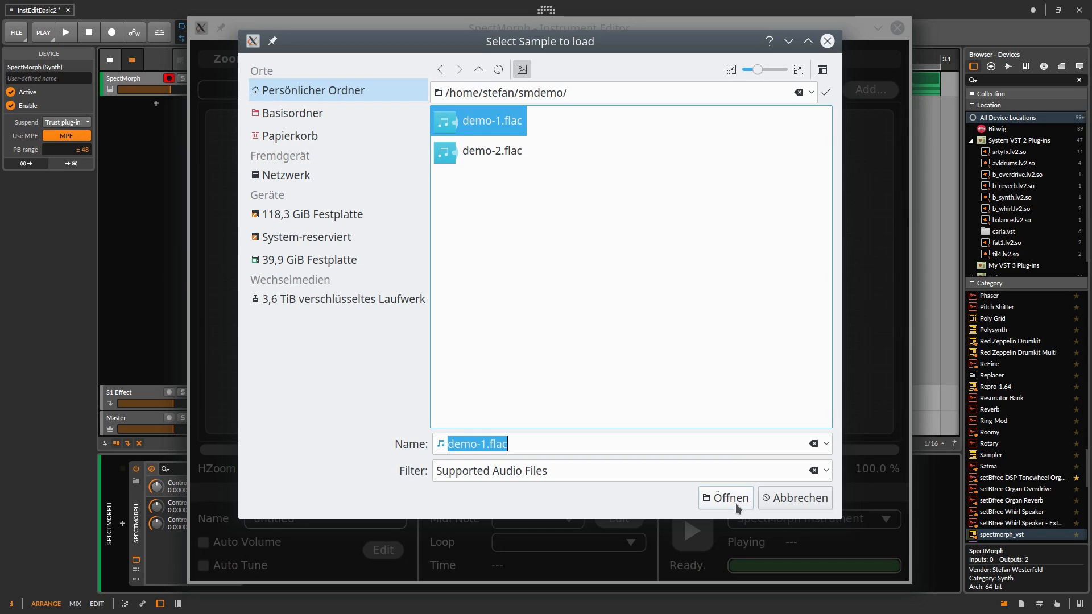
left_click(726, 499)
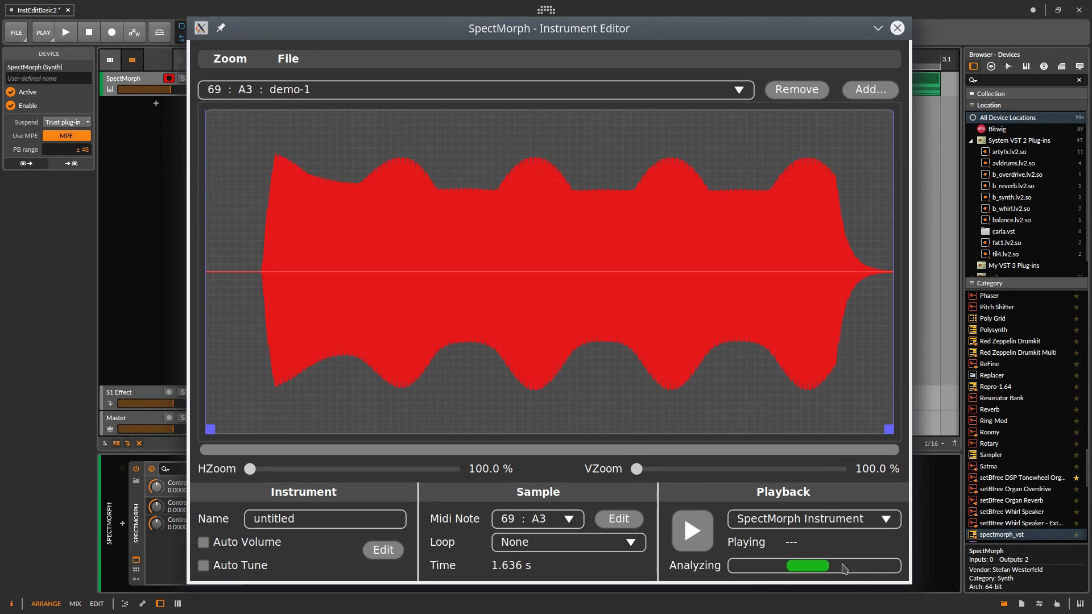
mouse_move(840, 571)
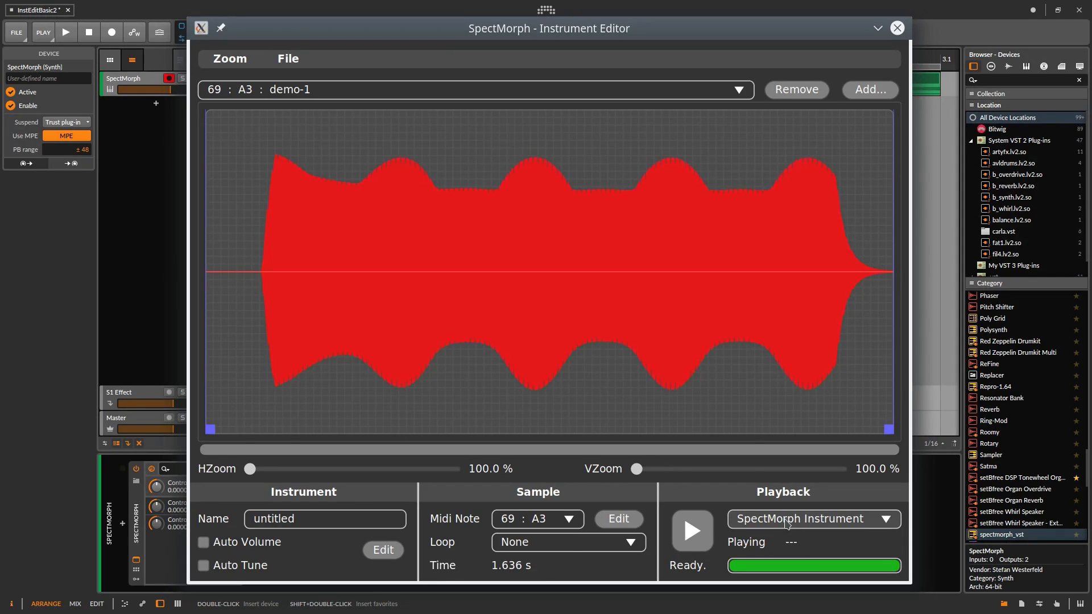
left_click(812, 519)
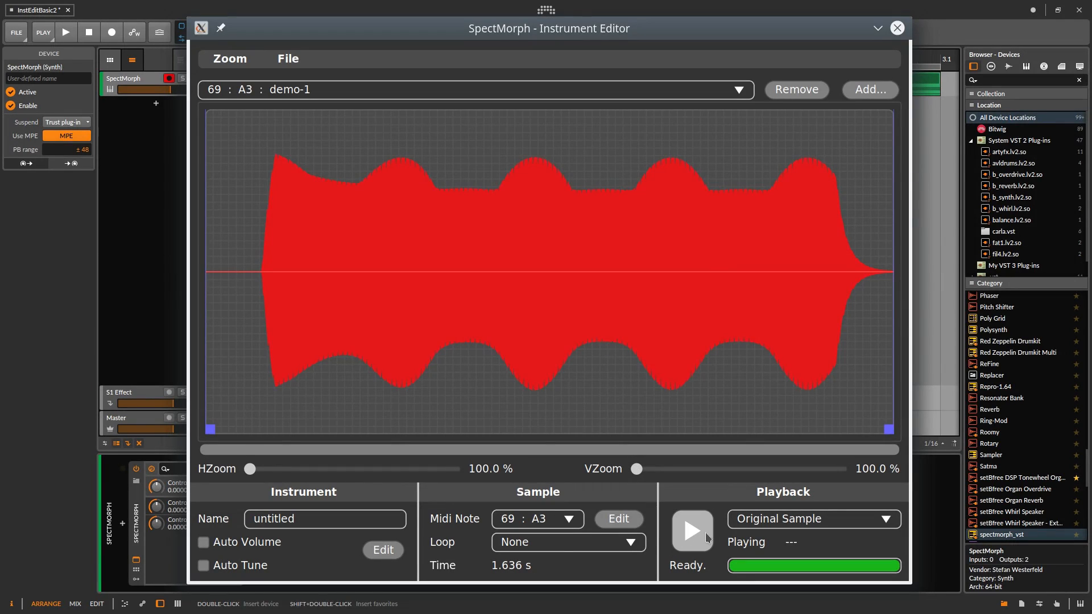
left_click(691, 531)
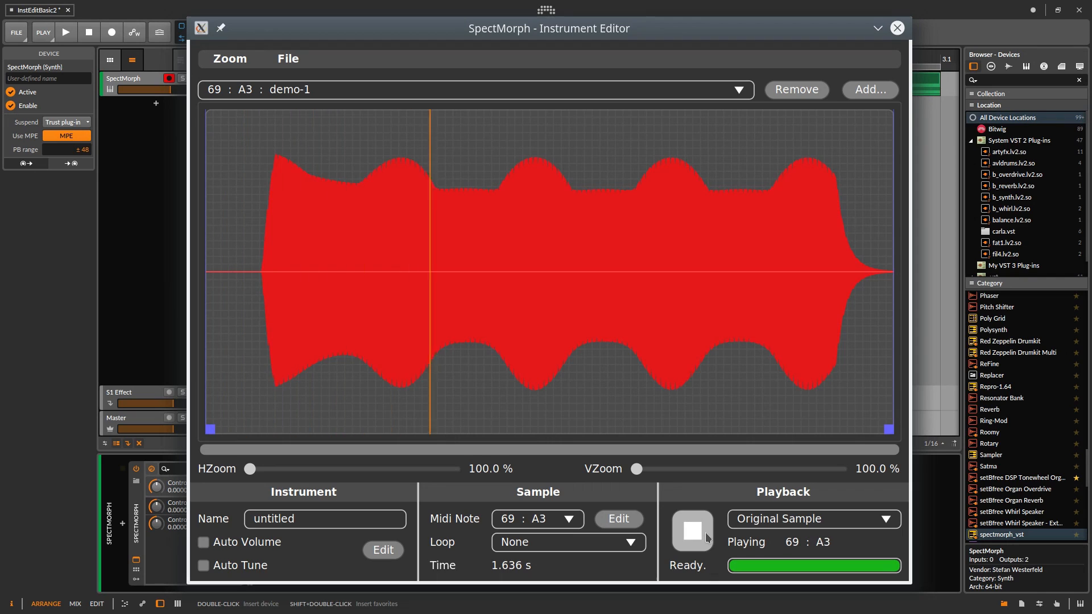
left_click(690, 531)
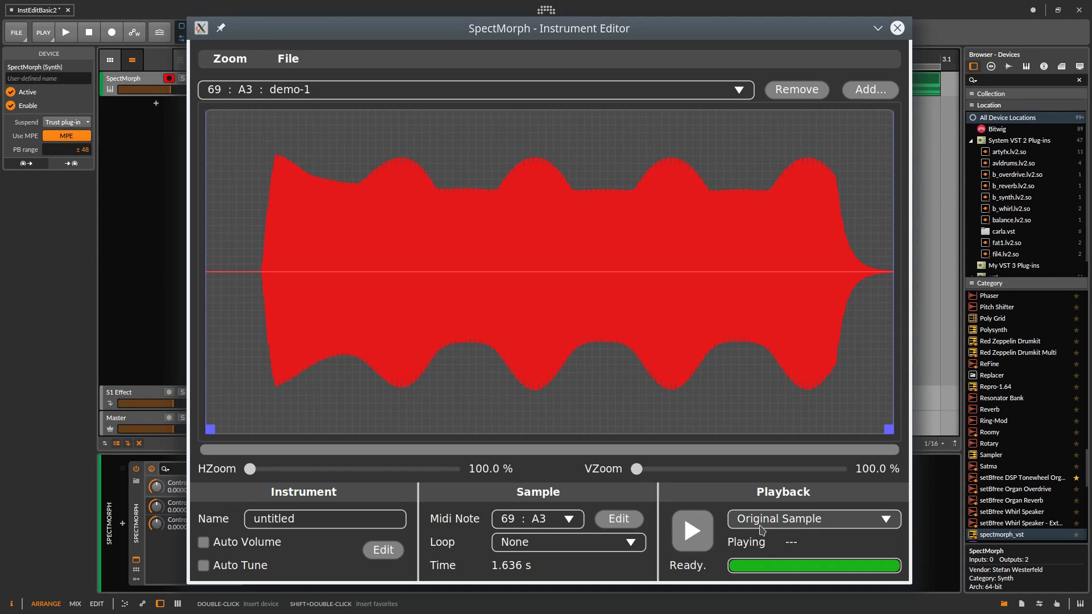
left_click(812, 519)
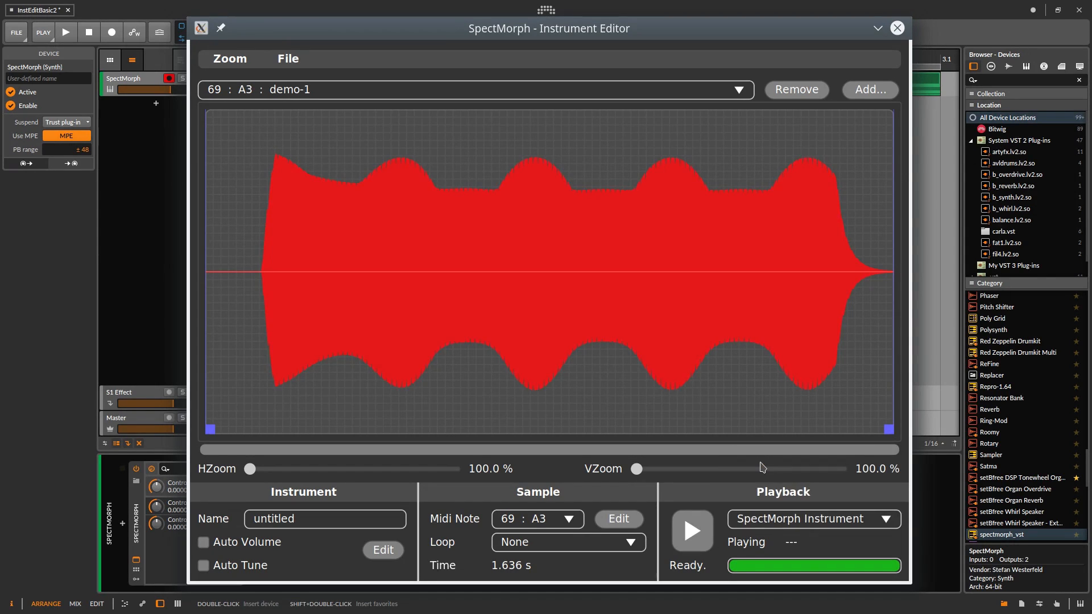
left_click(690, 532)
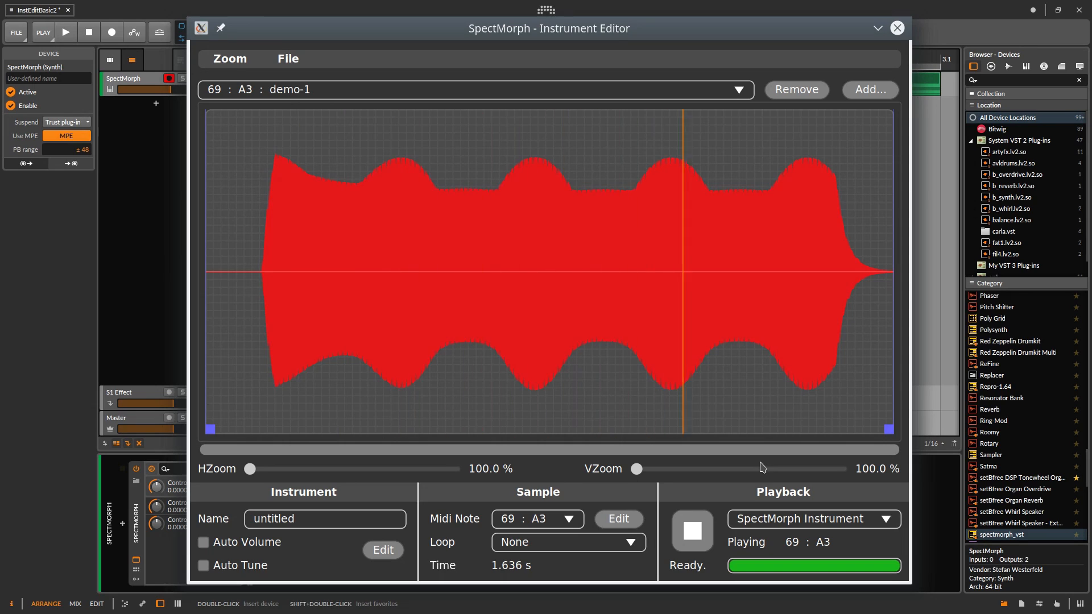
left_click(691, 532)
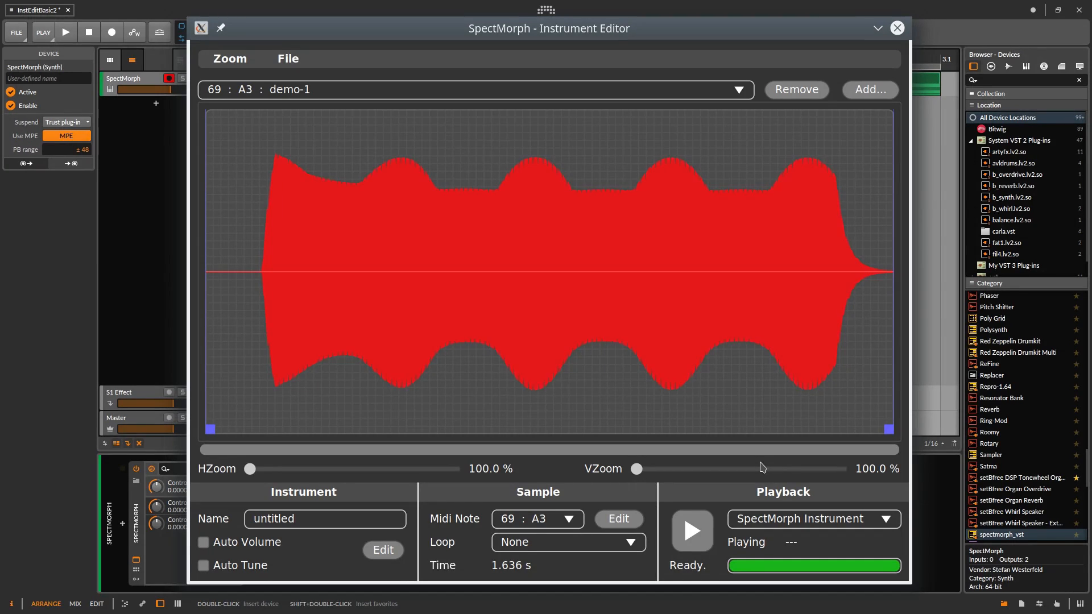
mouse_move(490, 427)
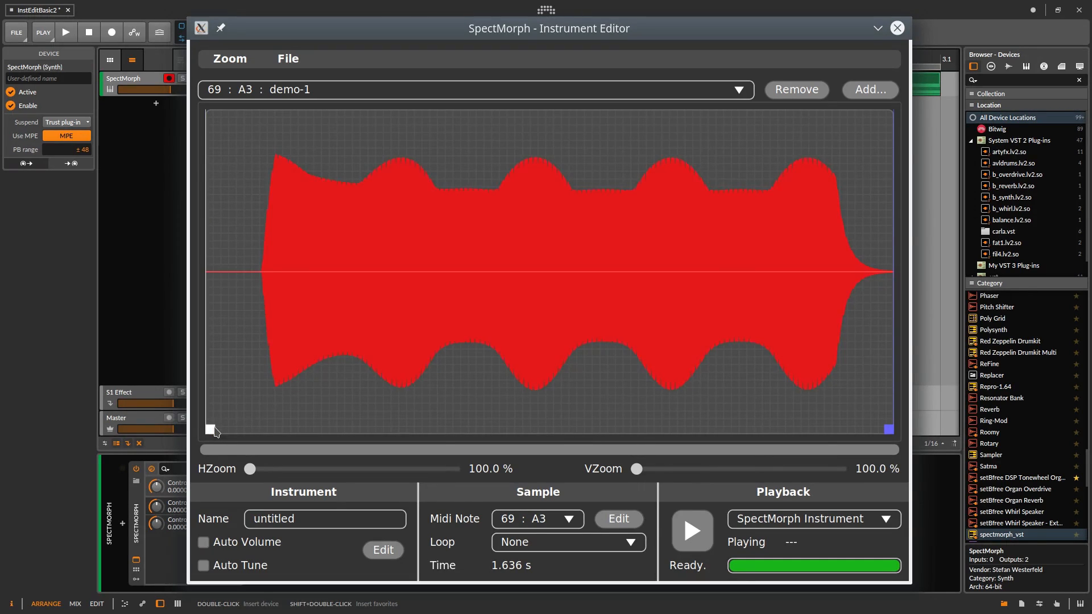
mouse_move(212, 432)
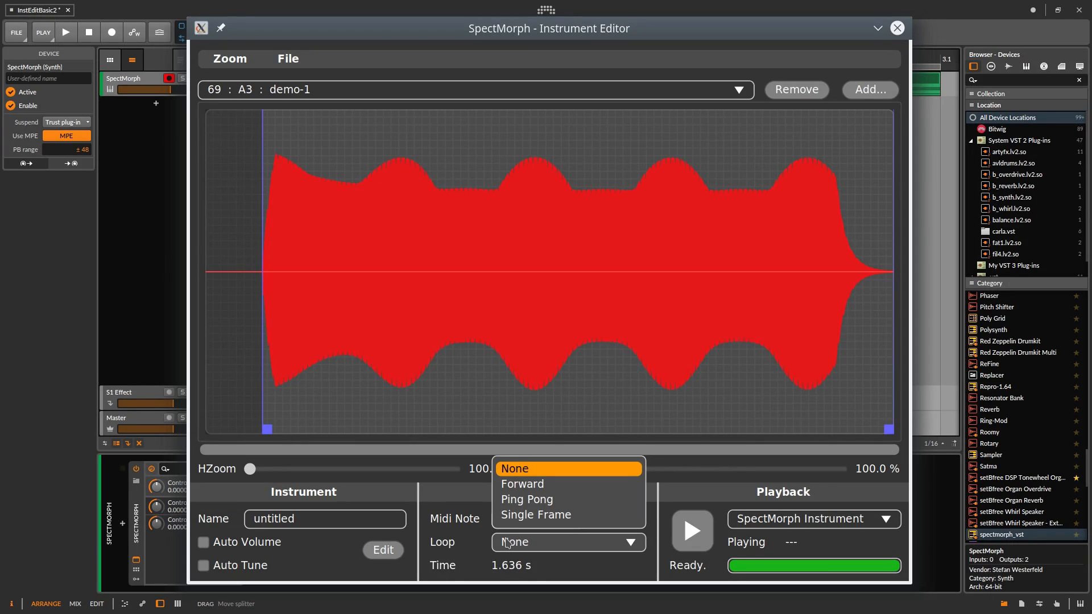
mouse_move(535, 514)
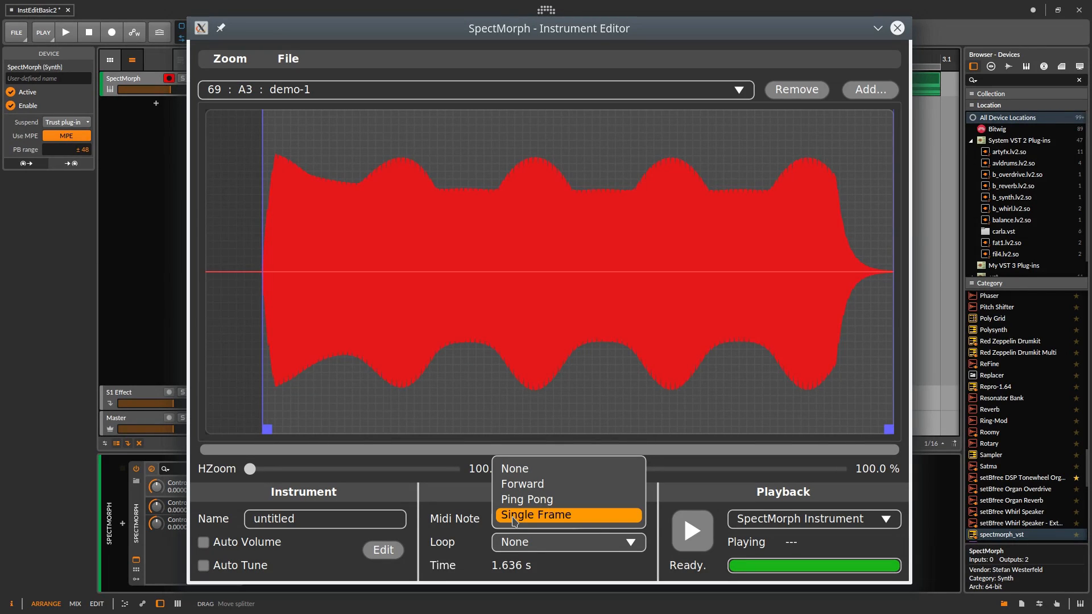
Set demo-1's loop to Single Frame and audition the result
left_click(535, 514)
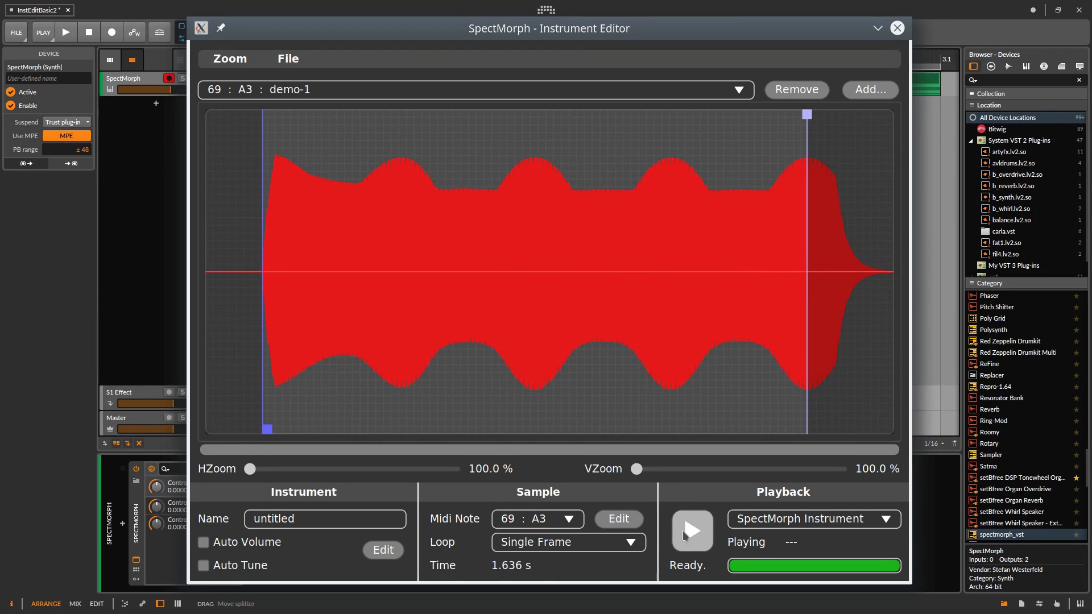
left_click(691, 533)
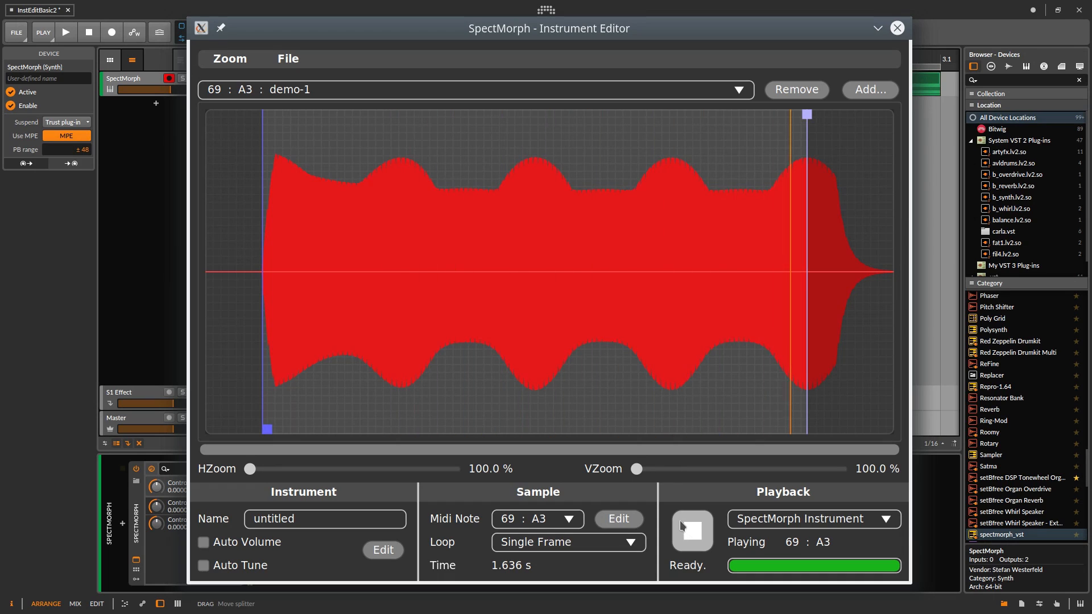
left_click(691, 531)
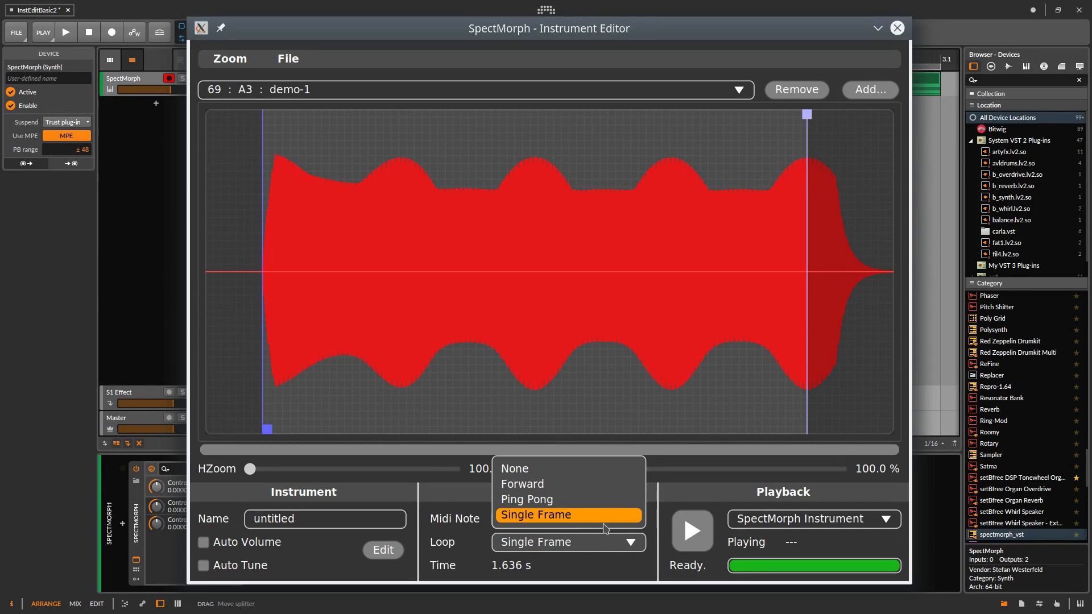
Set a Forward loop on demo-1, shorten it by moving the loop end earlier, and audition it
left_click(522, 483)
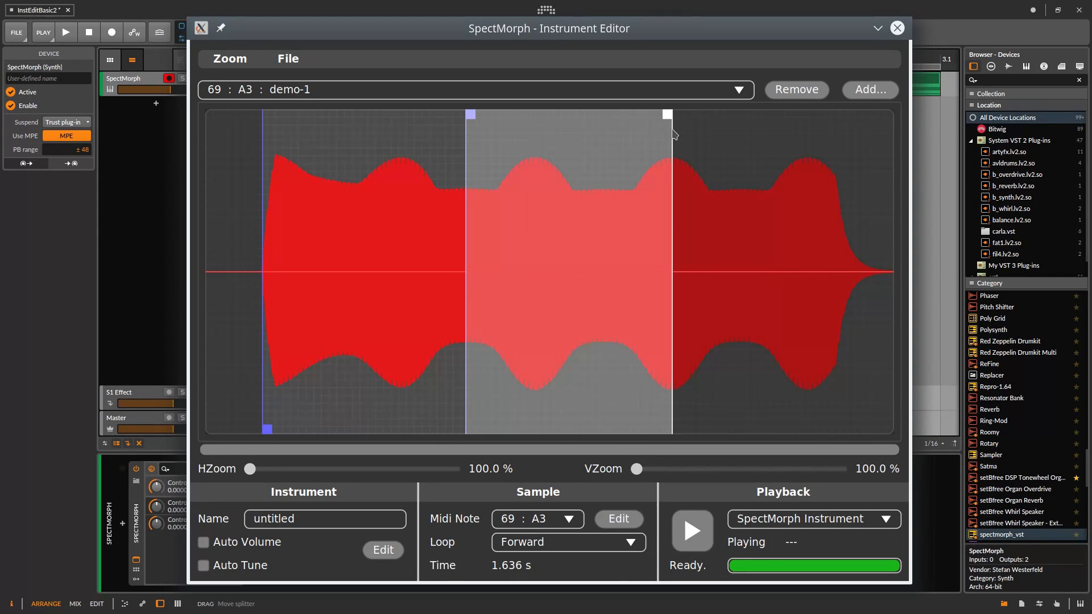
left_click(691, 531)
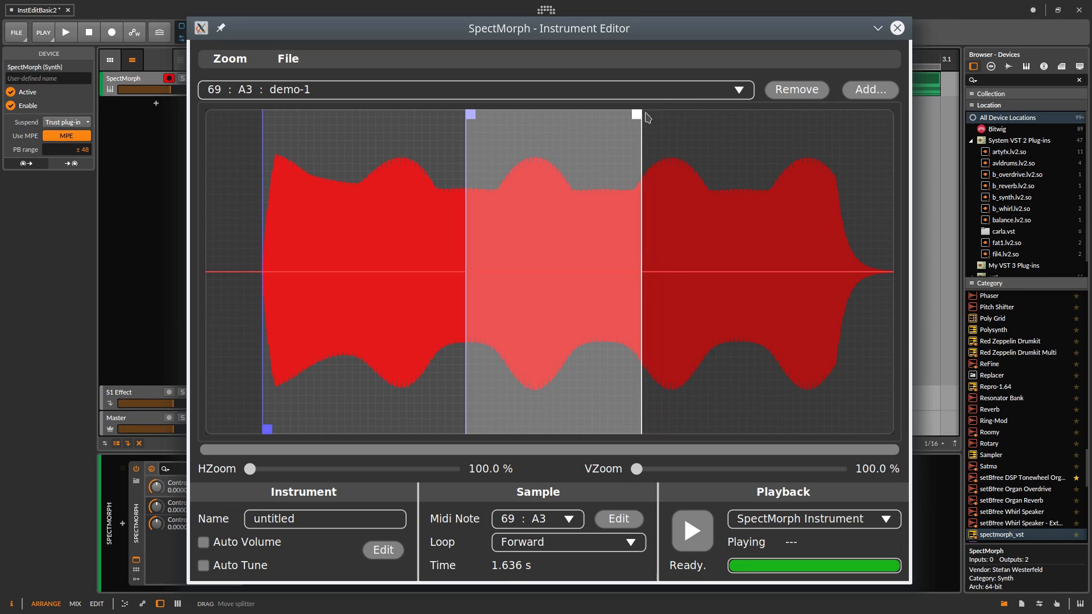
left_click(691, 532)
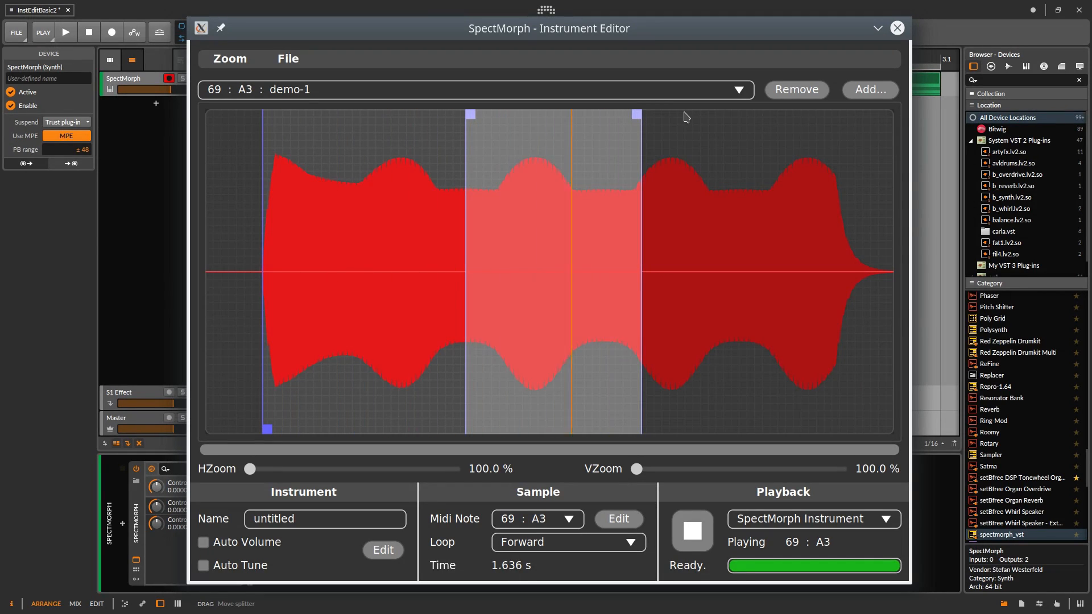
left_click(691, 531)
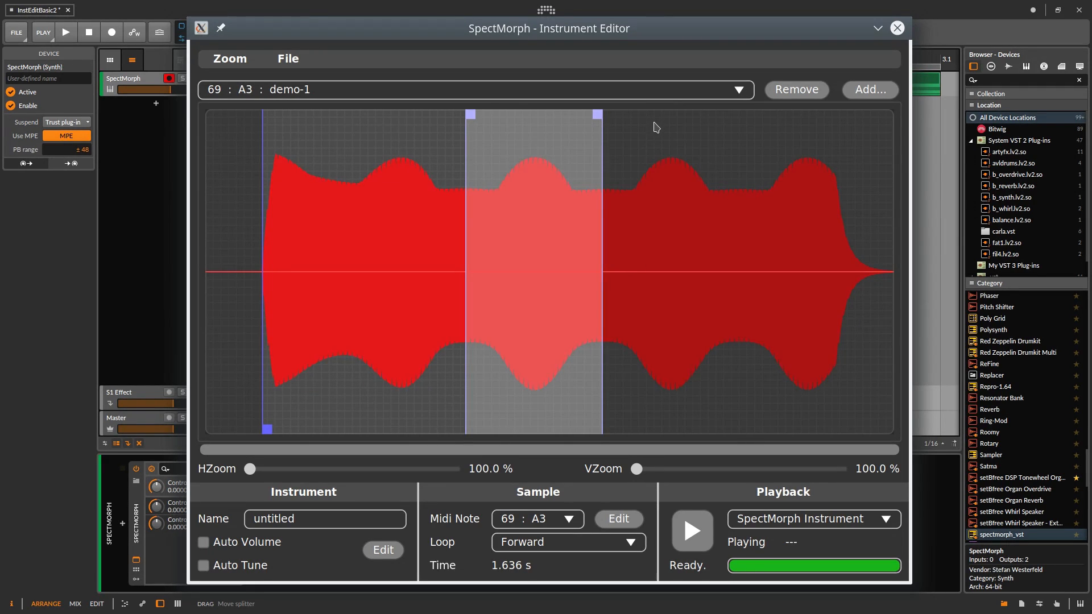
left_click(690, 531)
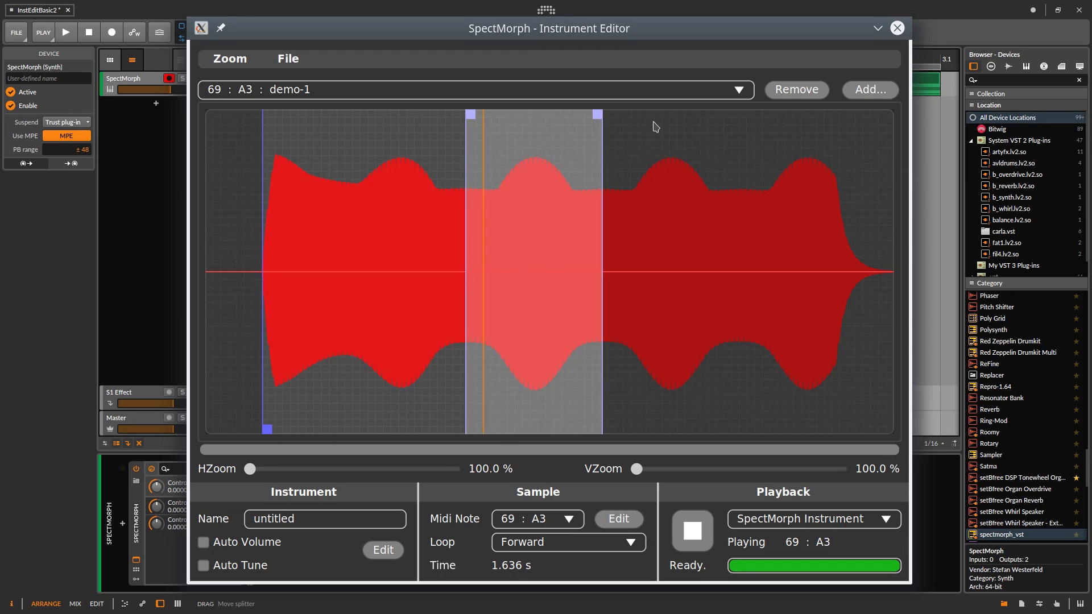
left_click(691, 532)
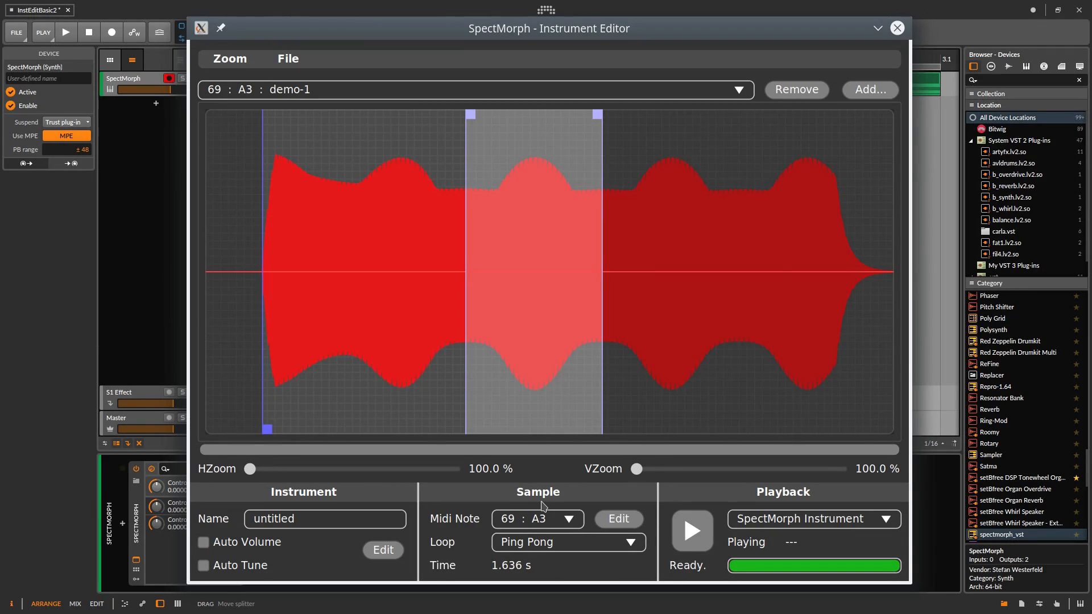
mouse_move(574, 439)
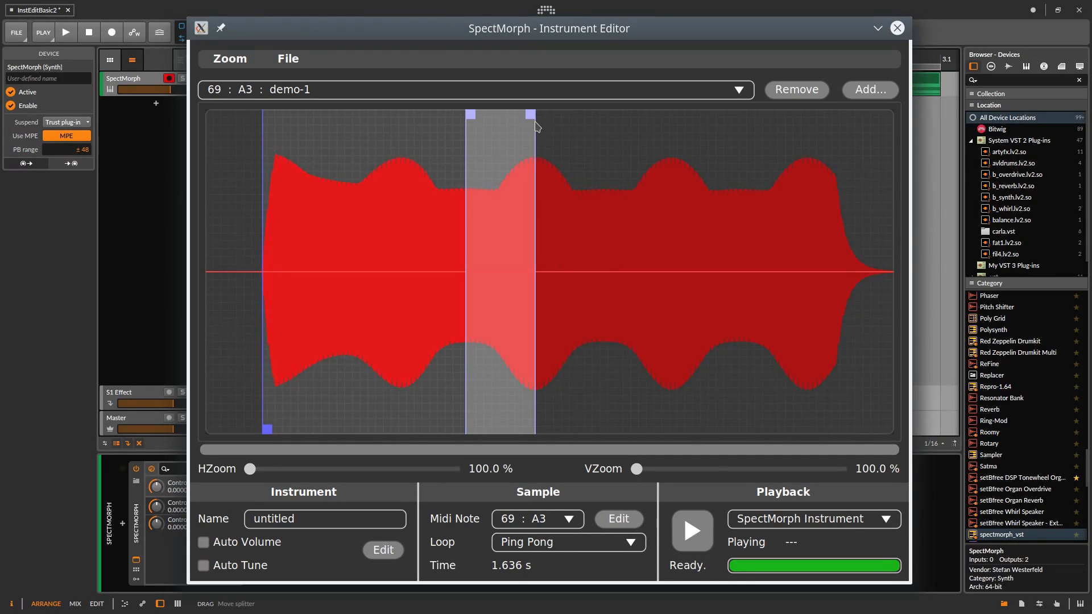
Audition the narrowed ping-pong loop and name the instrument Demo-1
left_click(690, 531)
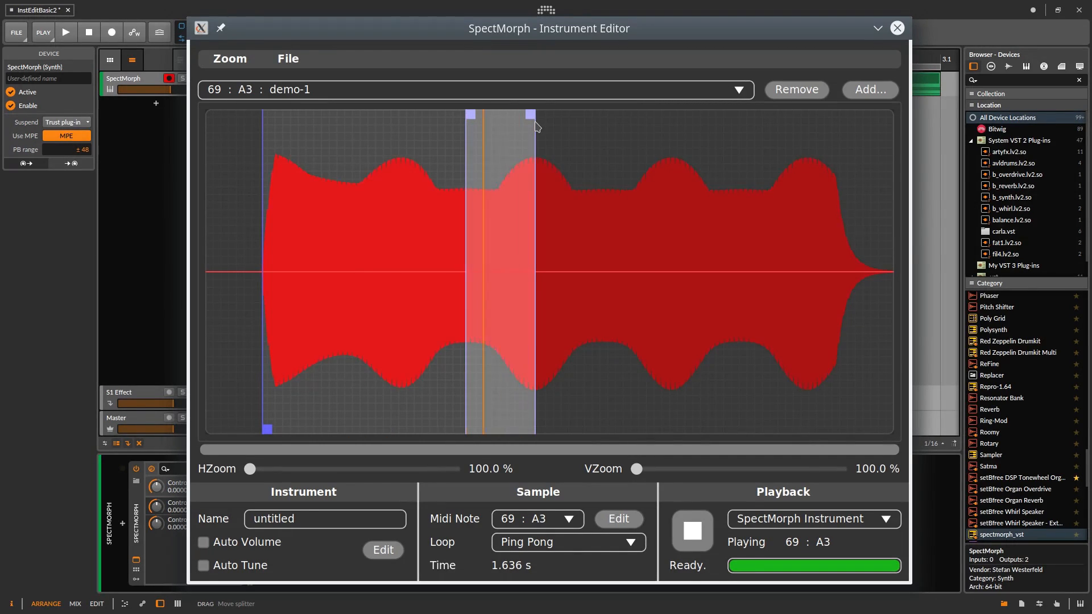
left_click(692, 532)
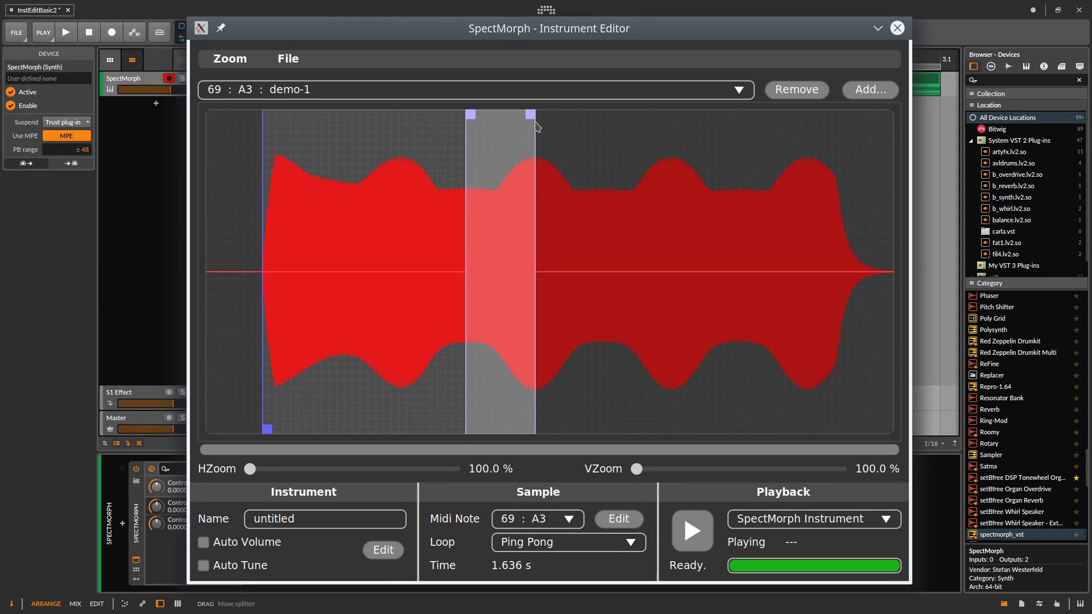
mouse_move(421, 342)
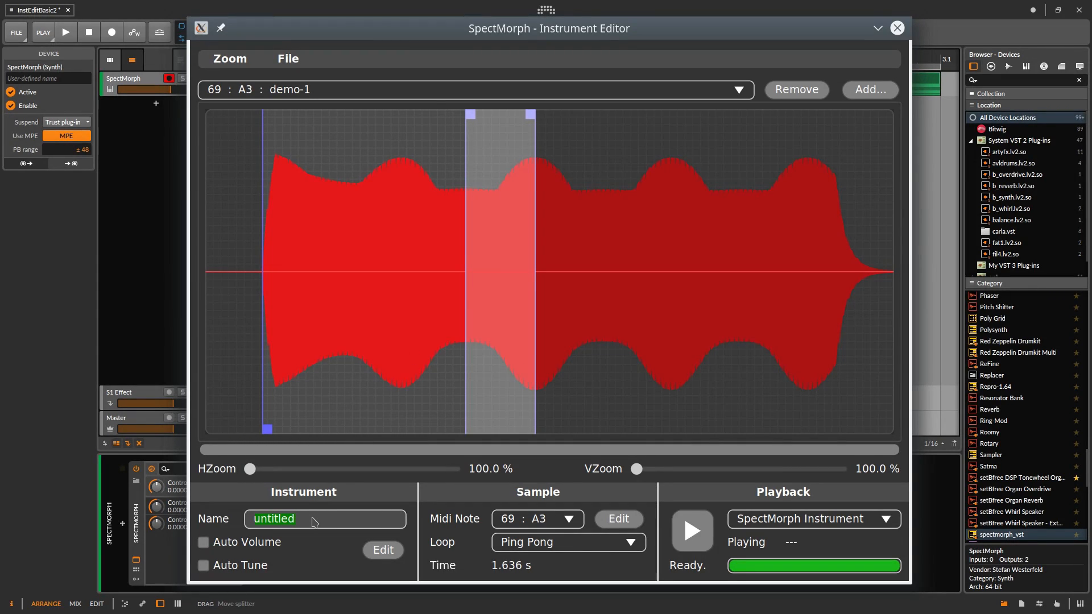
type("Demo-1")
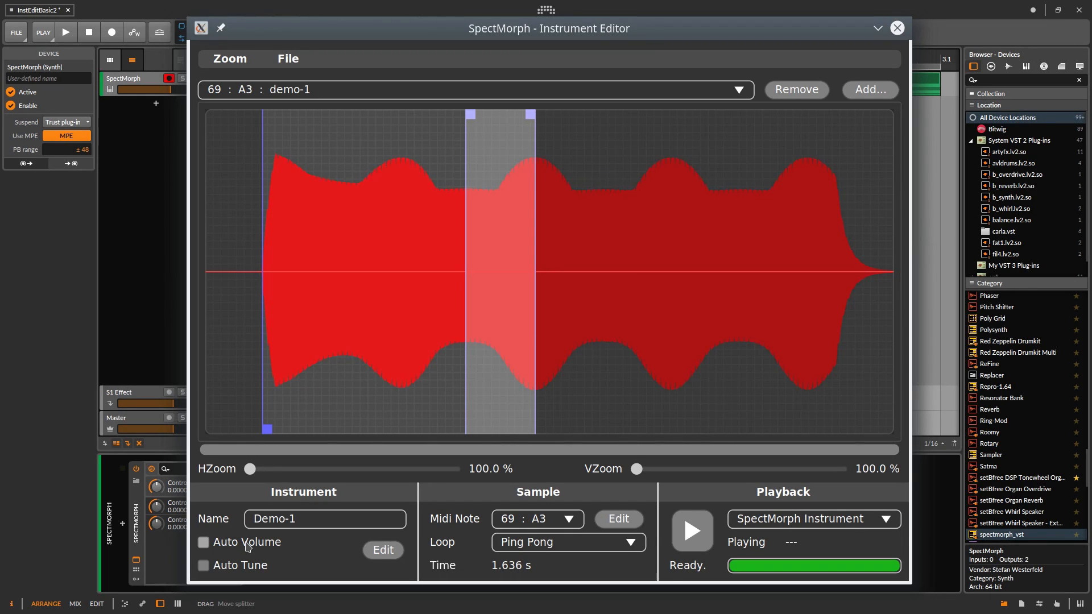
Enable Auto Volume for Demo-1 so its level is taken from the loop
left_click(202, 541)
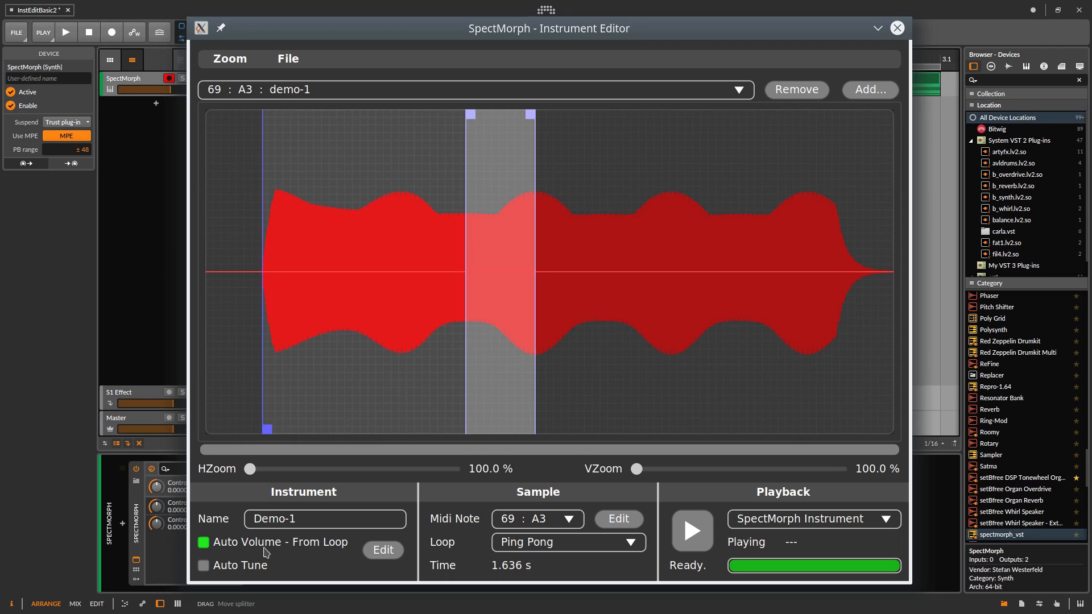
left_click(617, 519)
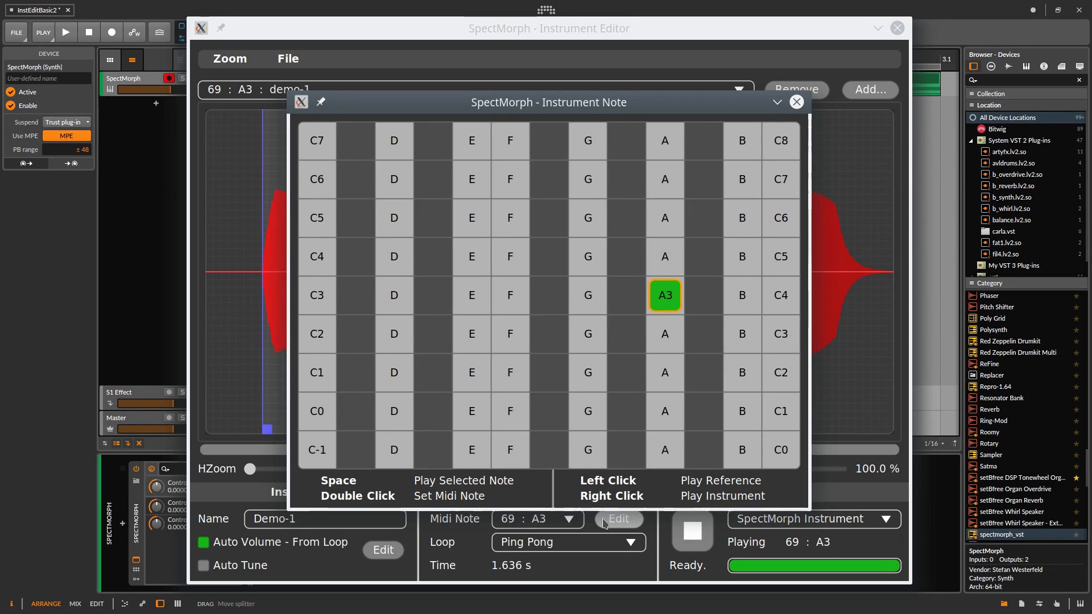
mouse_move(587, 295)
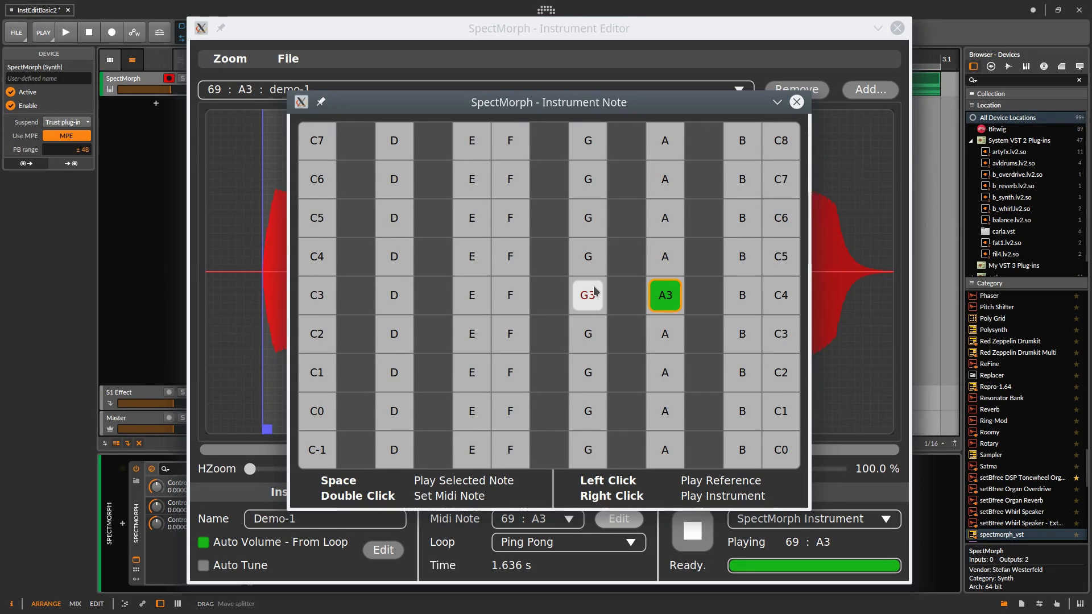
Audition G3 and E3 in the note chooser, leaving Demo-1 mapped to F3 (note 65)
left_click(471, 296)
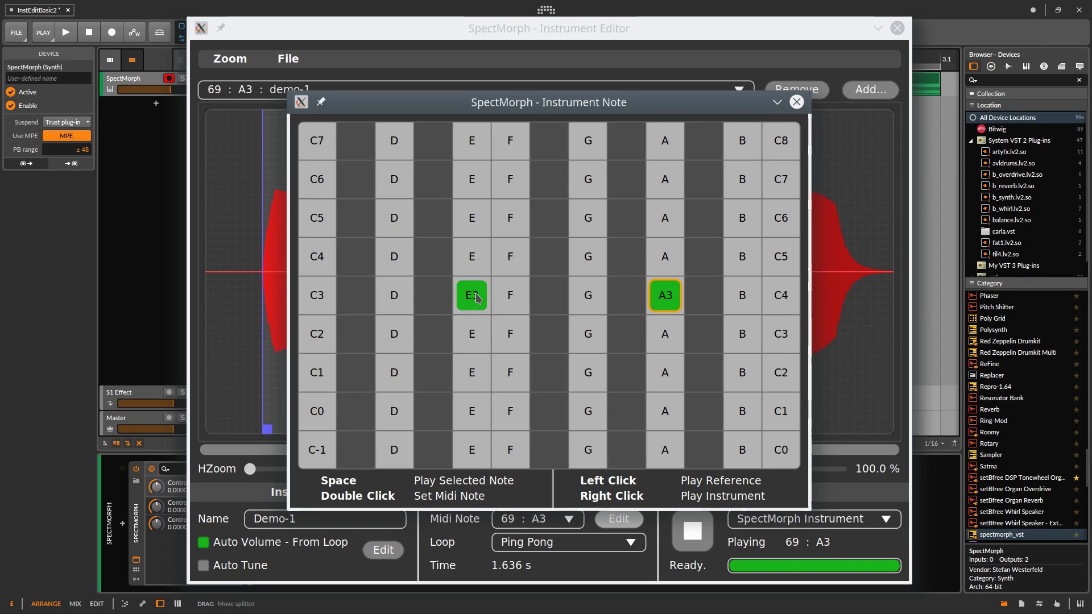
left_click(510, 295)
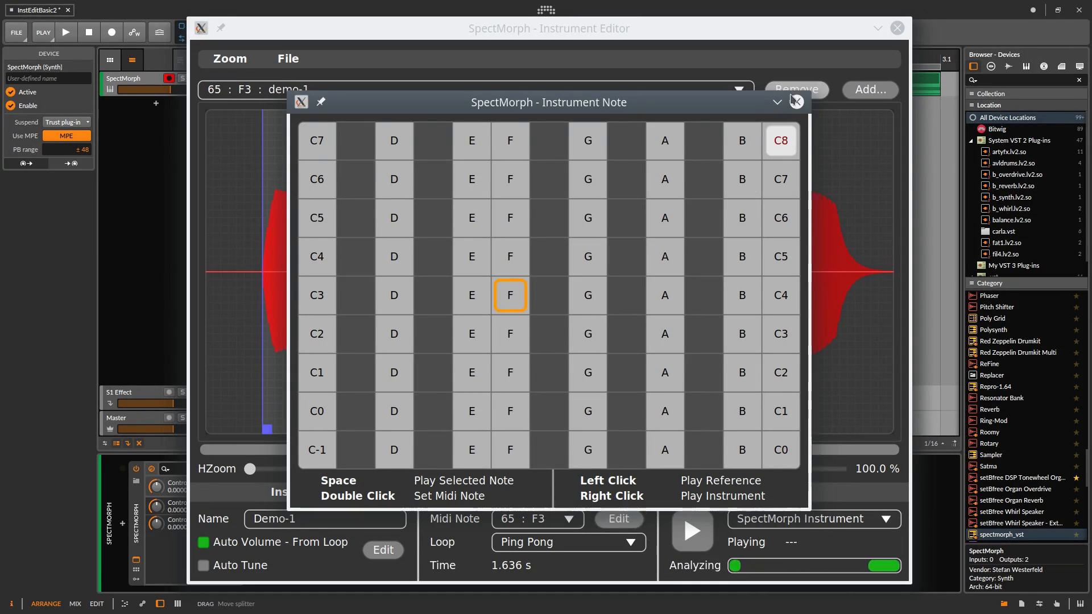
left_click(796, 101)
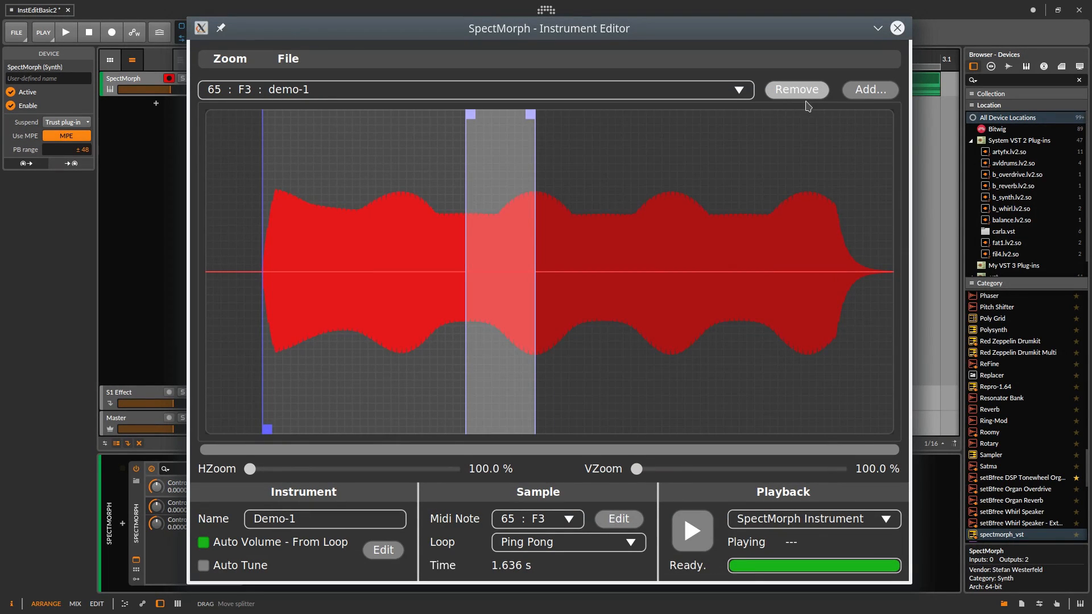
mouse_move(771, 230)
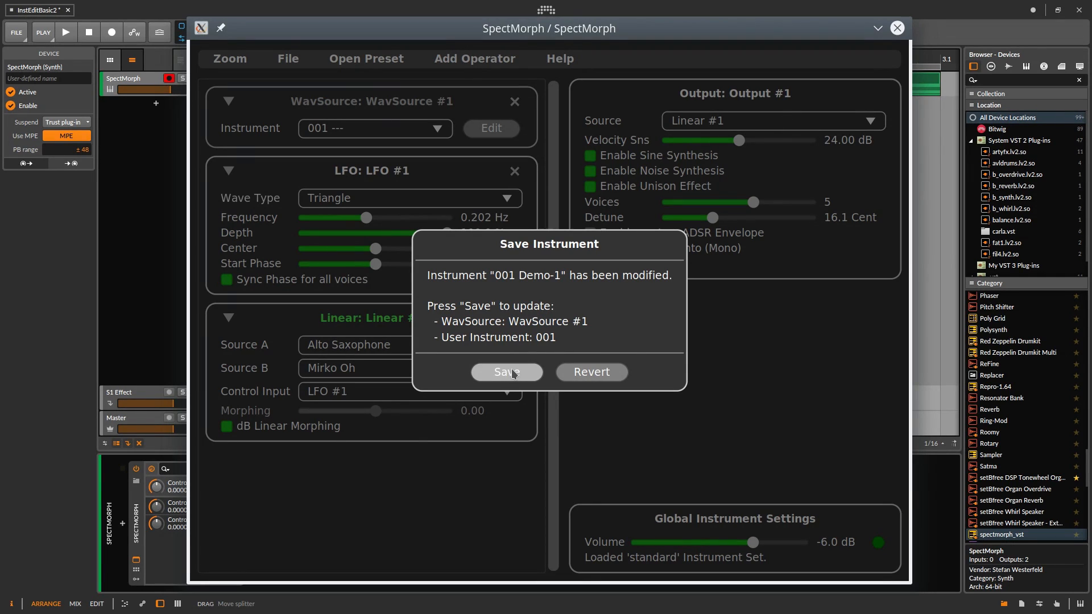
Save Demo-1 into user instrument slot 001 and start playback to hear it
left_click(506, 371)
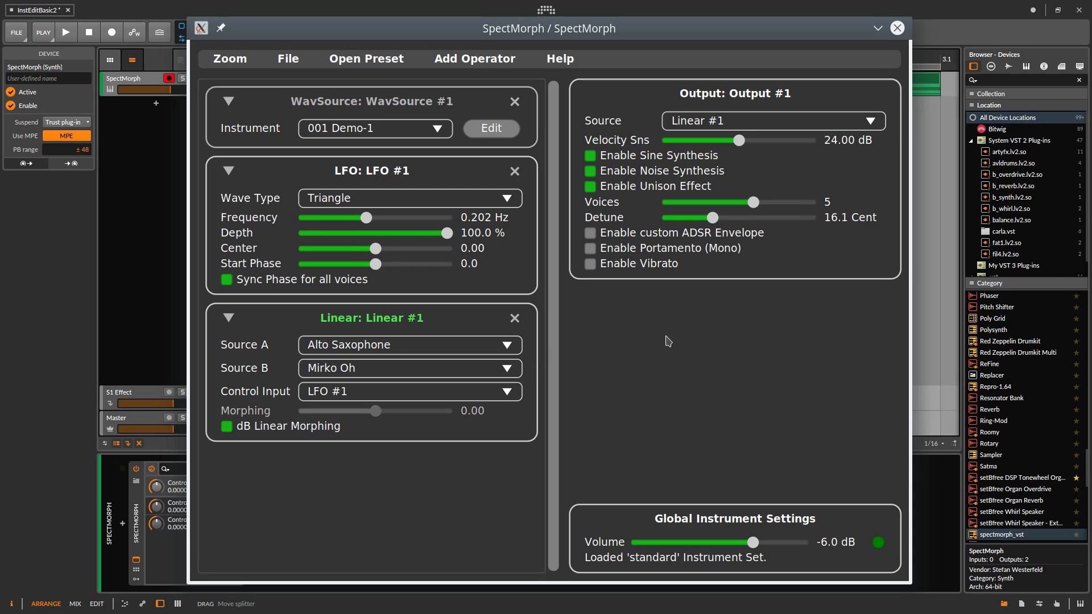
mouse_move(660, 344)
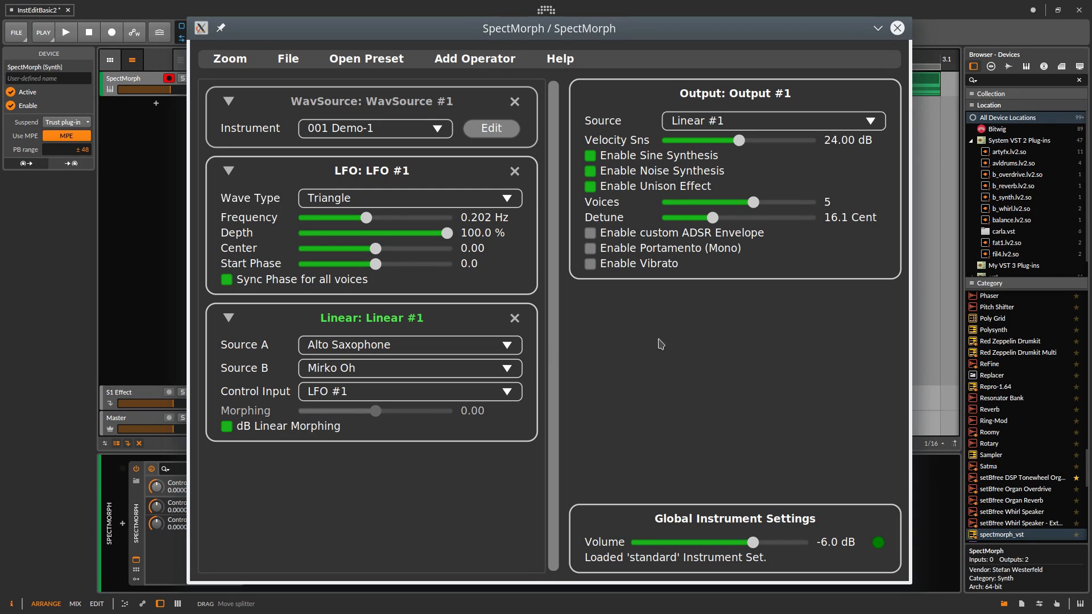
mouse_move(737, 236)
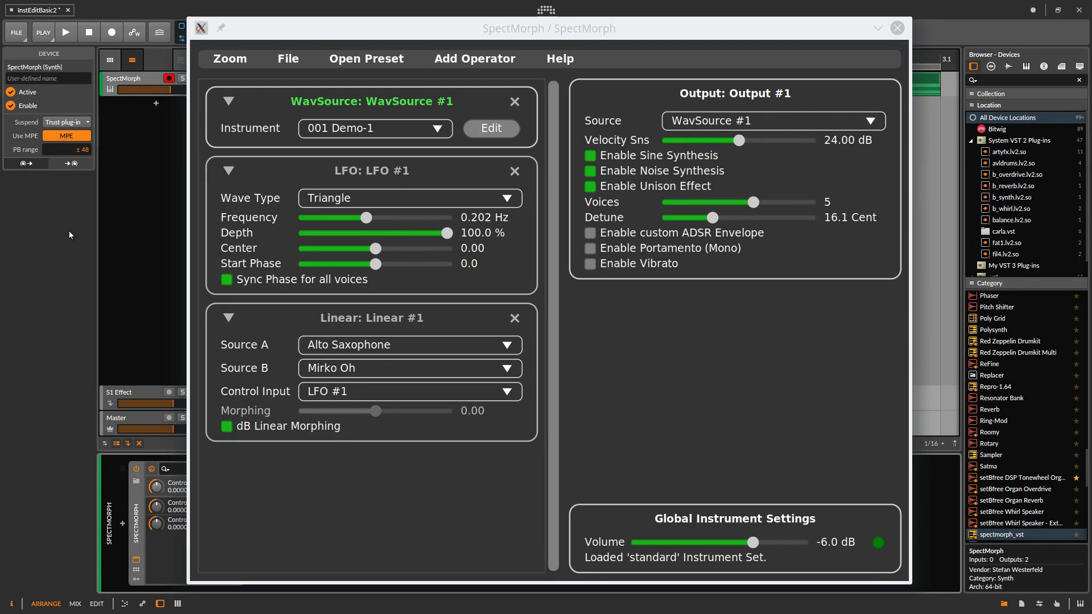
left_click(66, 32)
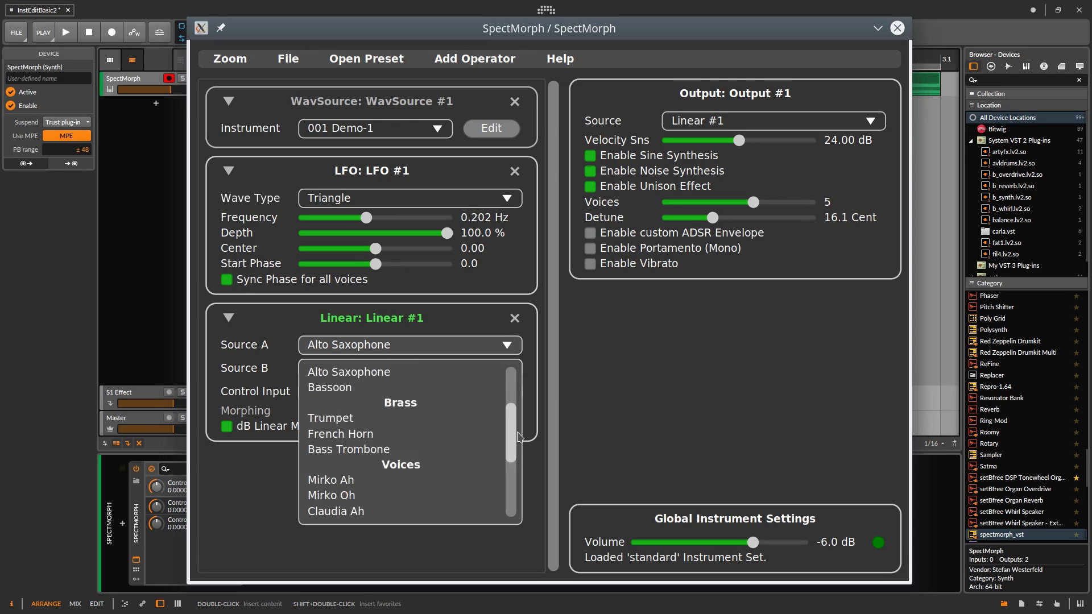
Use WavSource #1 as the first morph source, play it, and list the user instrument slots
left_click(331, 495)
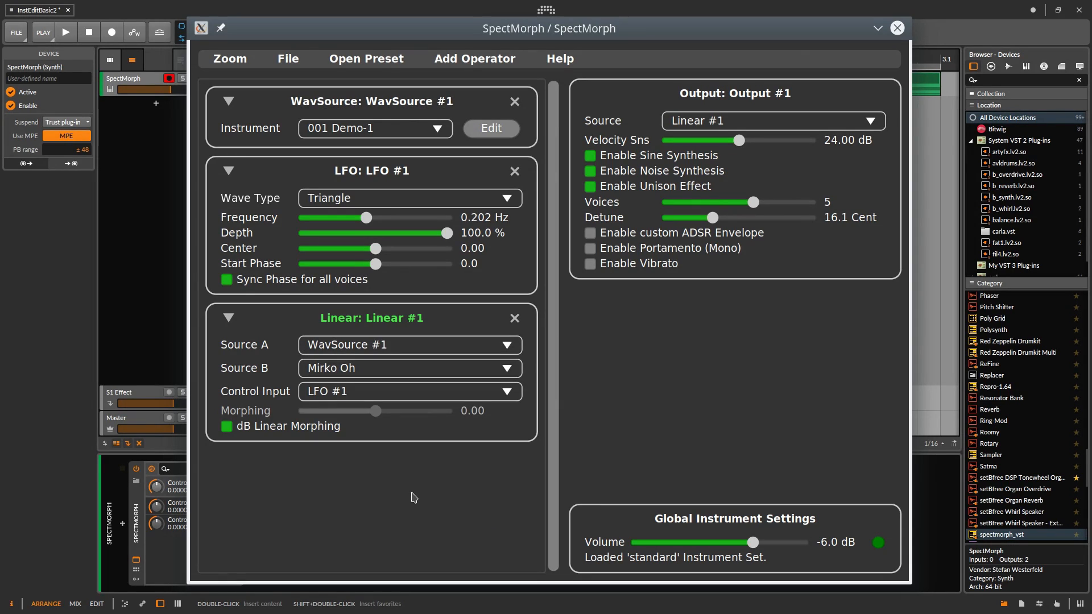
mouse_move(407, 484)
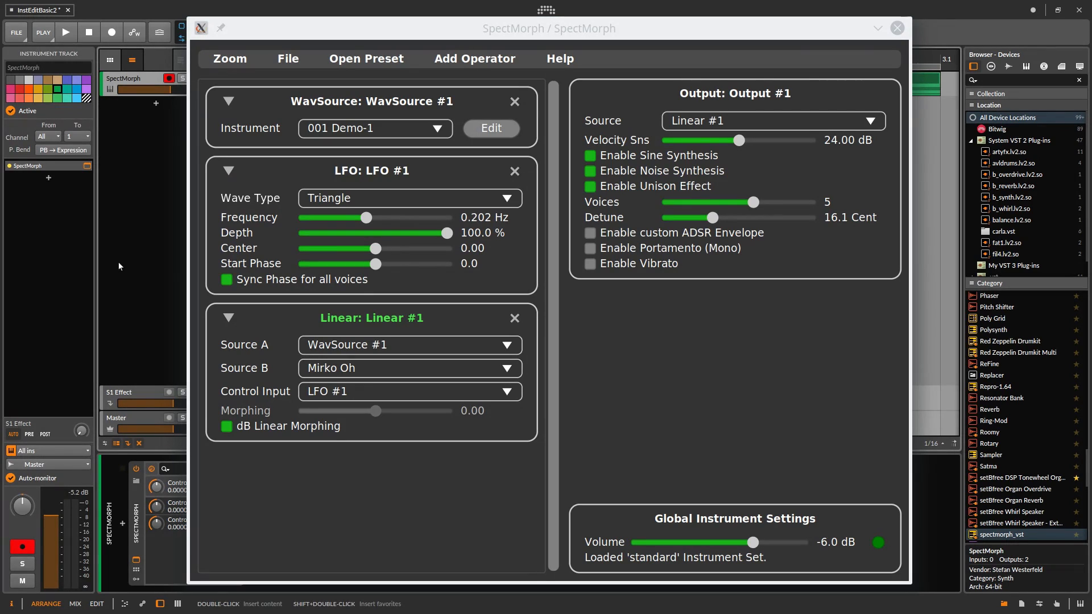
left_click(66, 31)
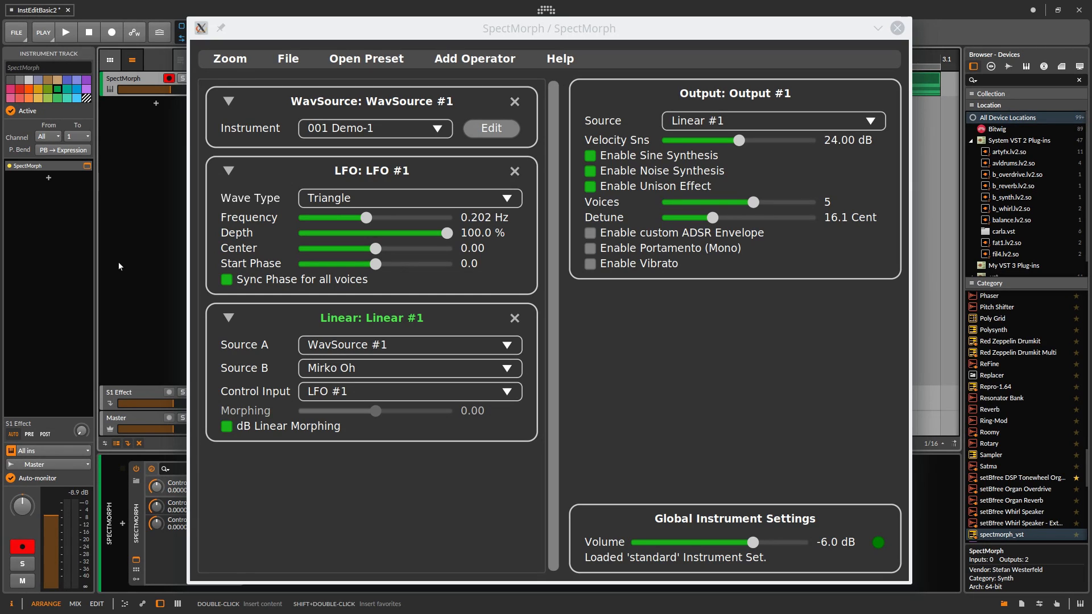
mouse_move(406, 166)
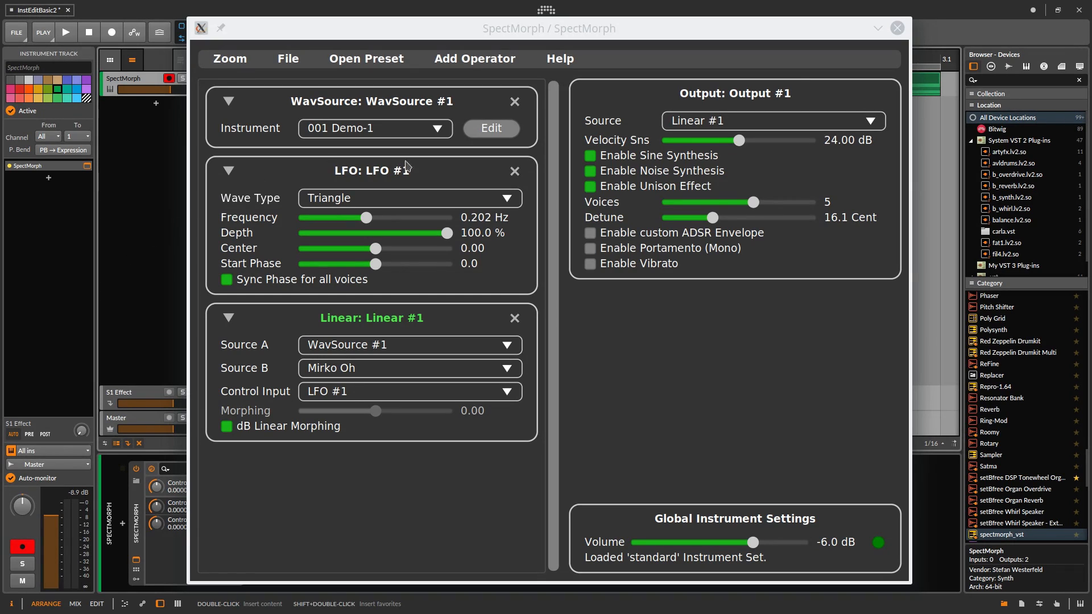
left_click(374, 129)
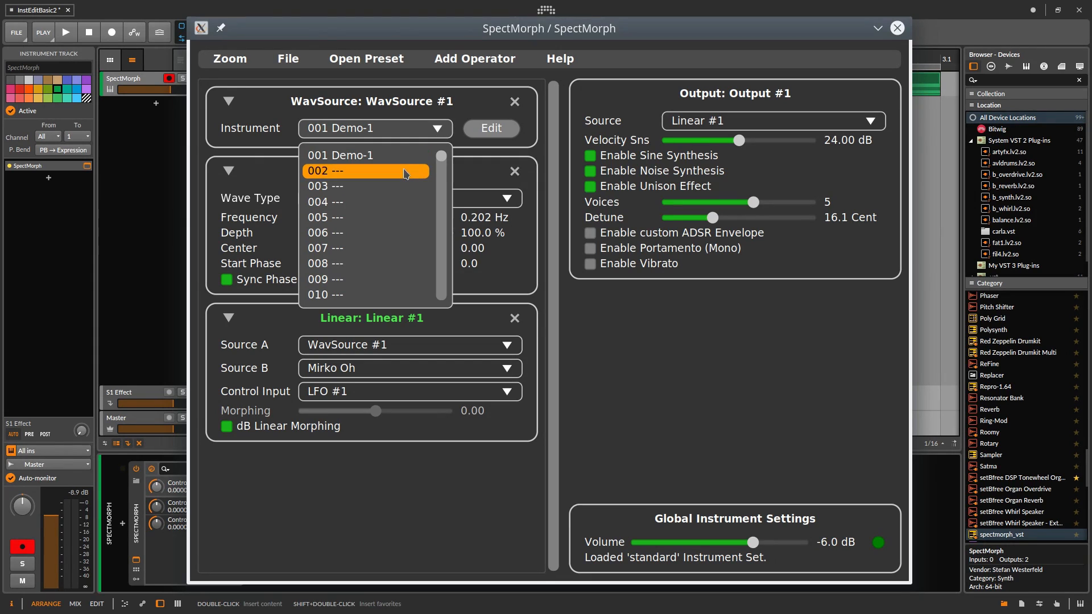
Create a new instrument in empty slot 002 and add the demo-2 sample to it
left_click(366, 171)
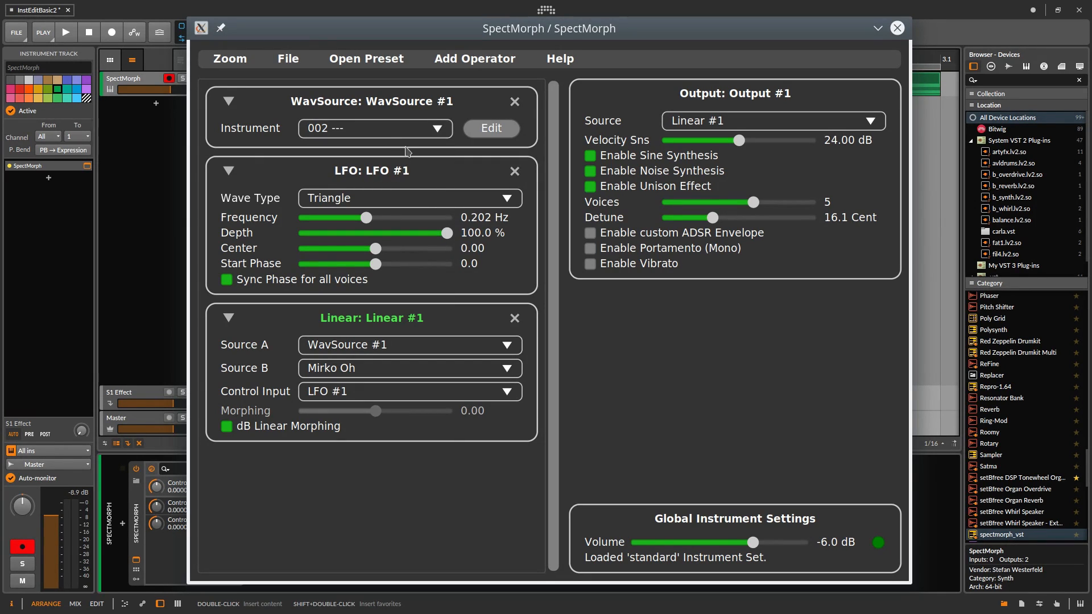
mouse_move(492, 129)
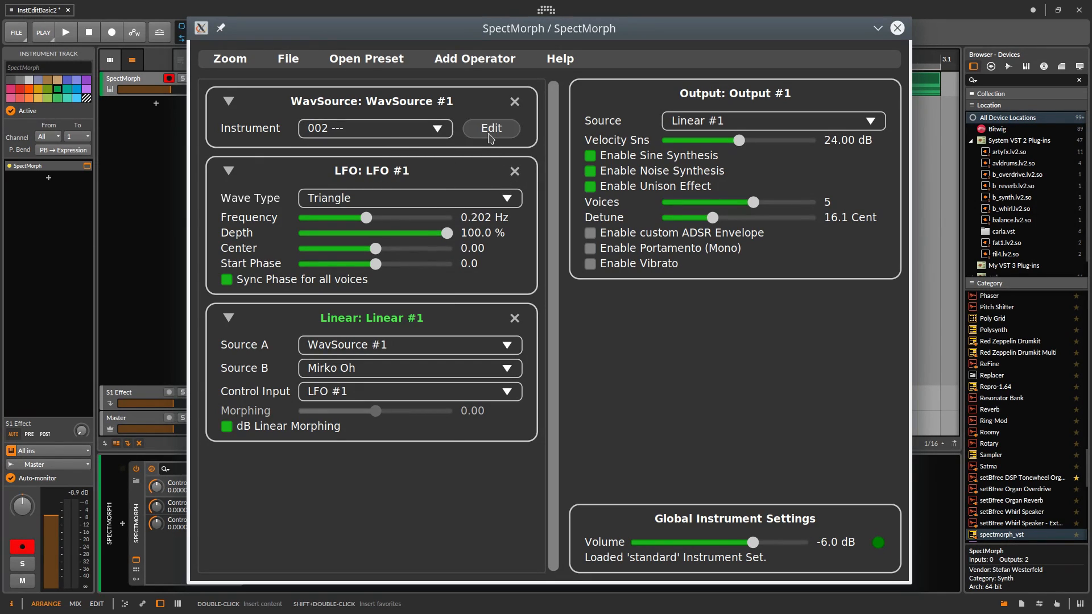
left_click(491, 129)
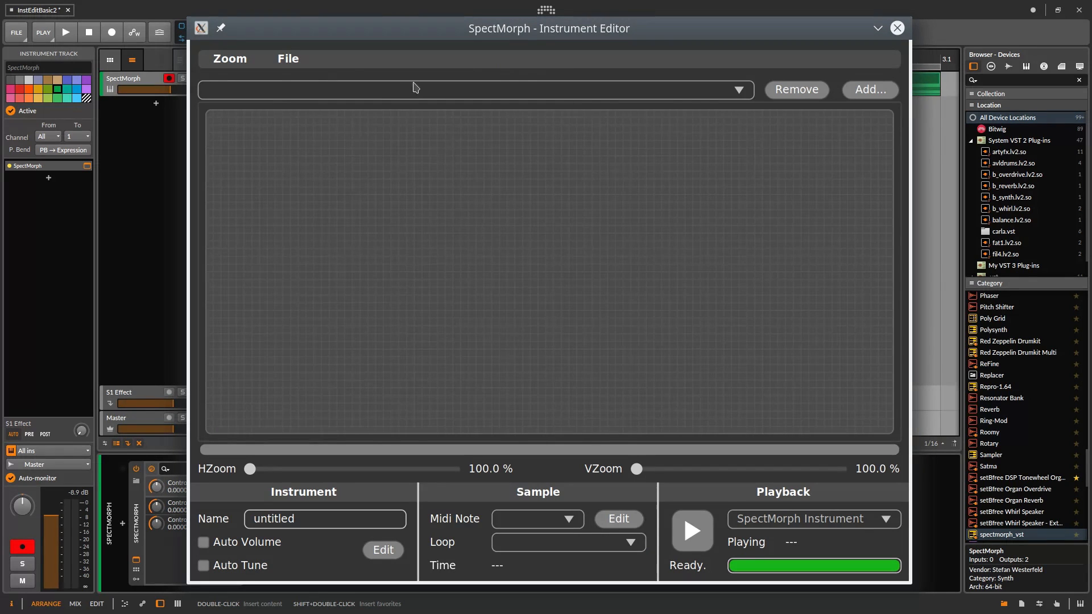
left_click(869, 89)
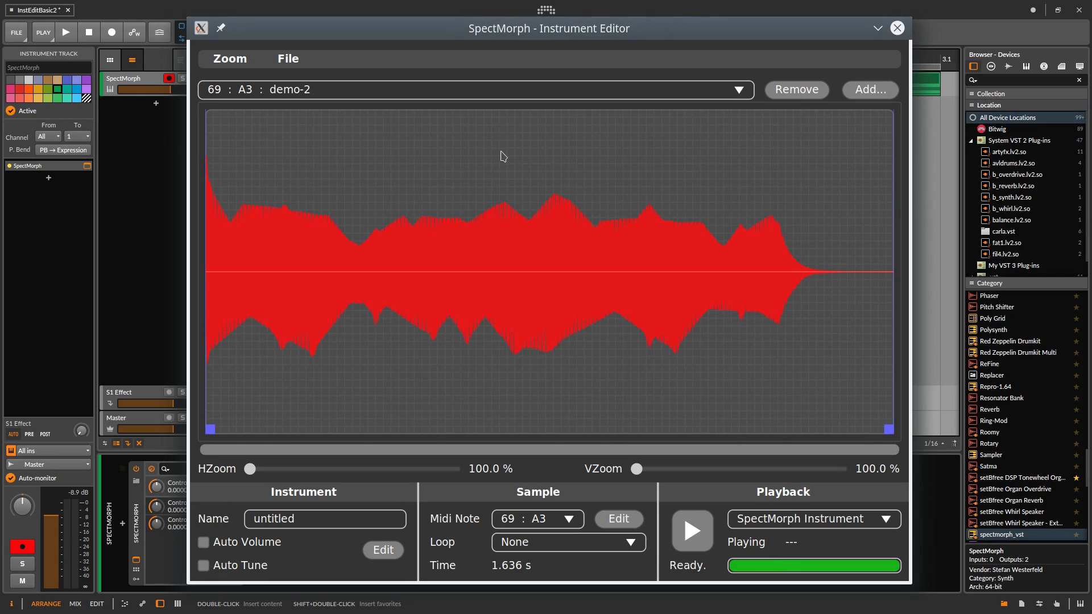
mouse_move(550, 250)
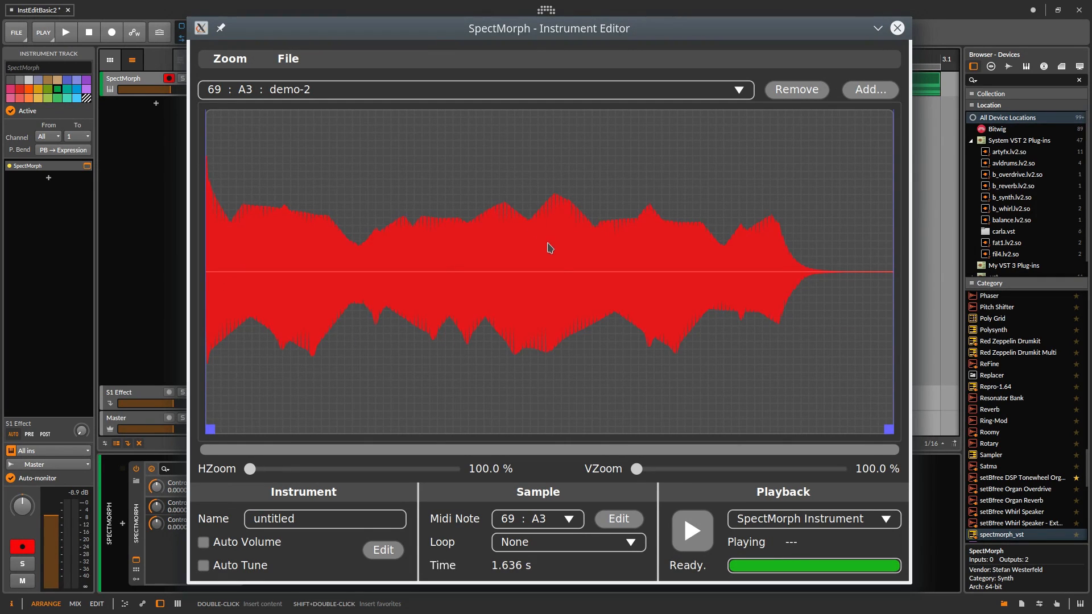
Preview the new instrument through SpectMorph Instrument playback, then stop it
left_click(812, 519)
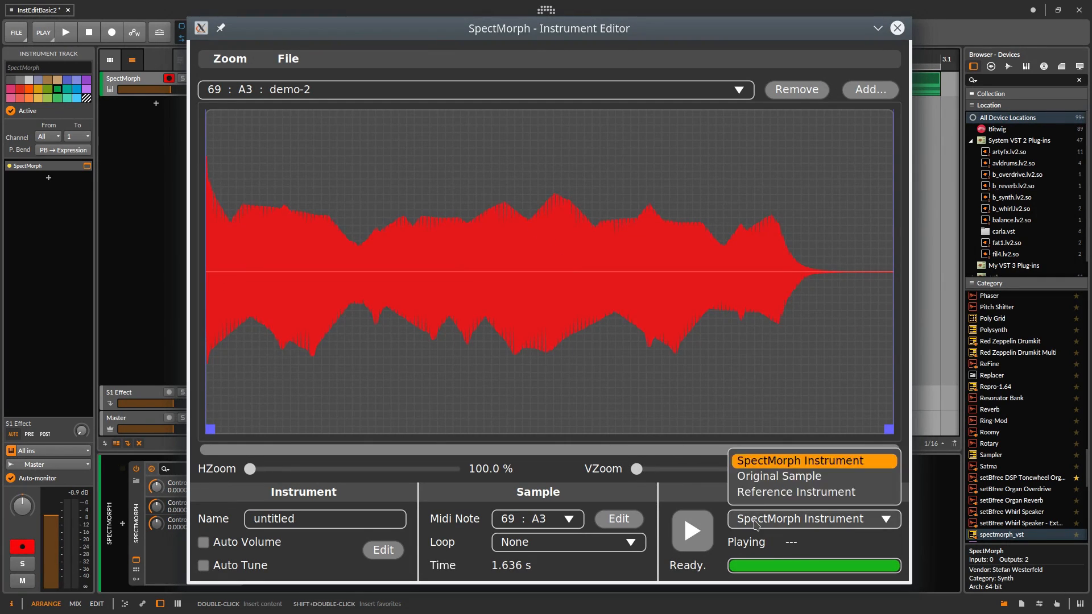
left_click(779, 476)
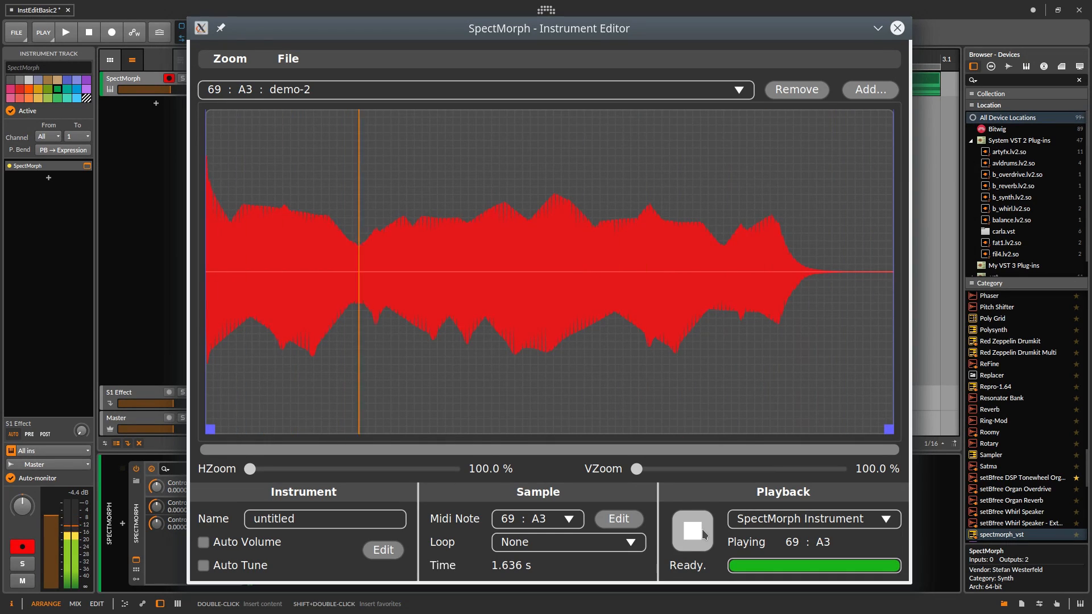
left_click(692, 532)
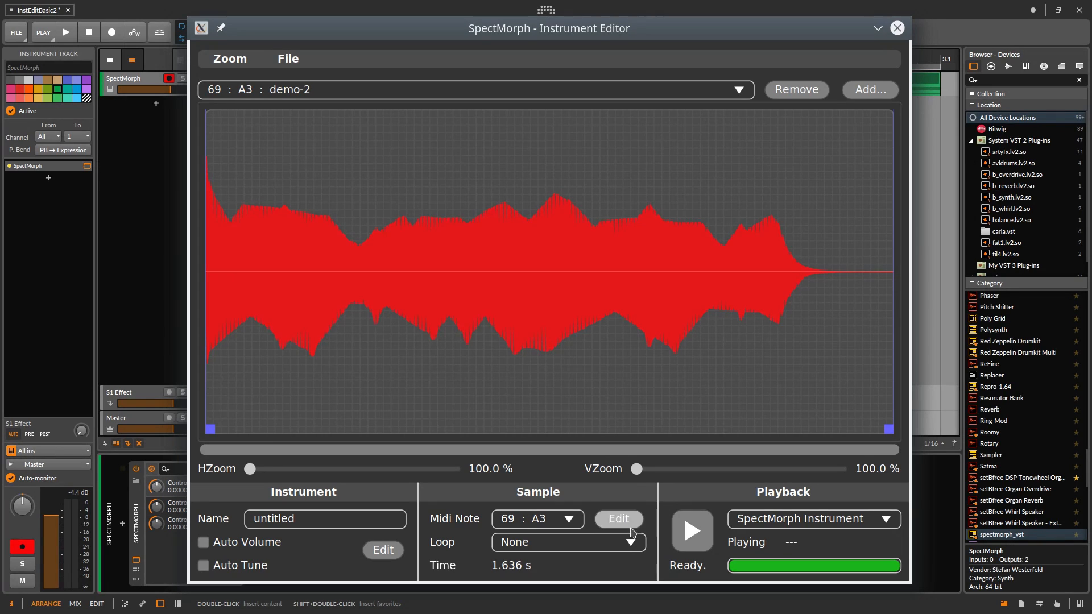
Set demo-2's loop to Ping Pong over a short region near the sample start and audition it
left_click(567, 541)
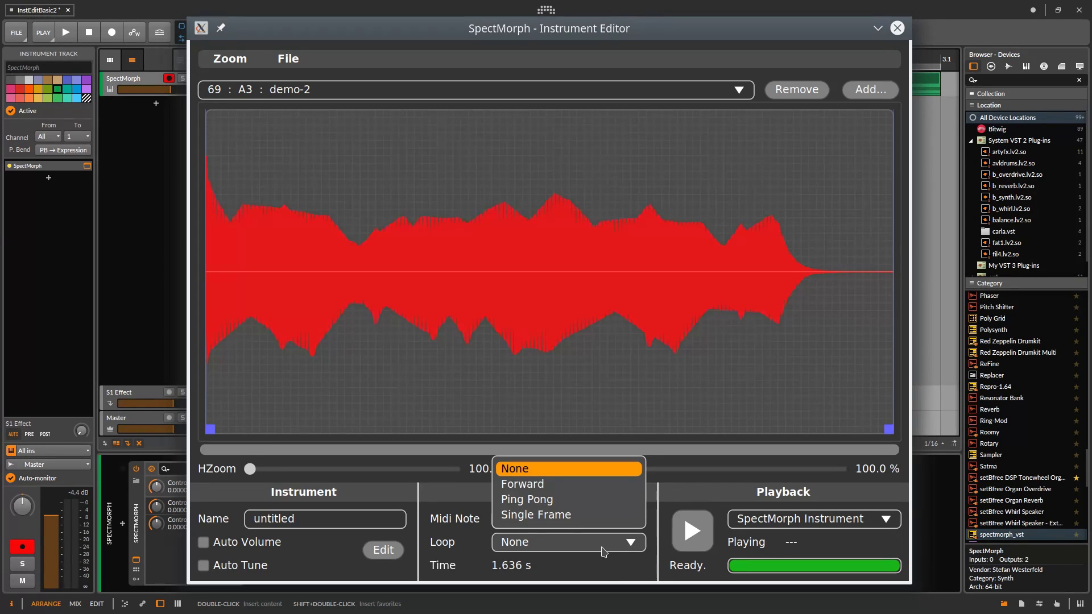
left_click(526, 499)
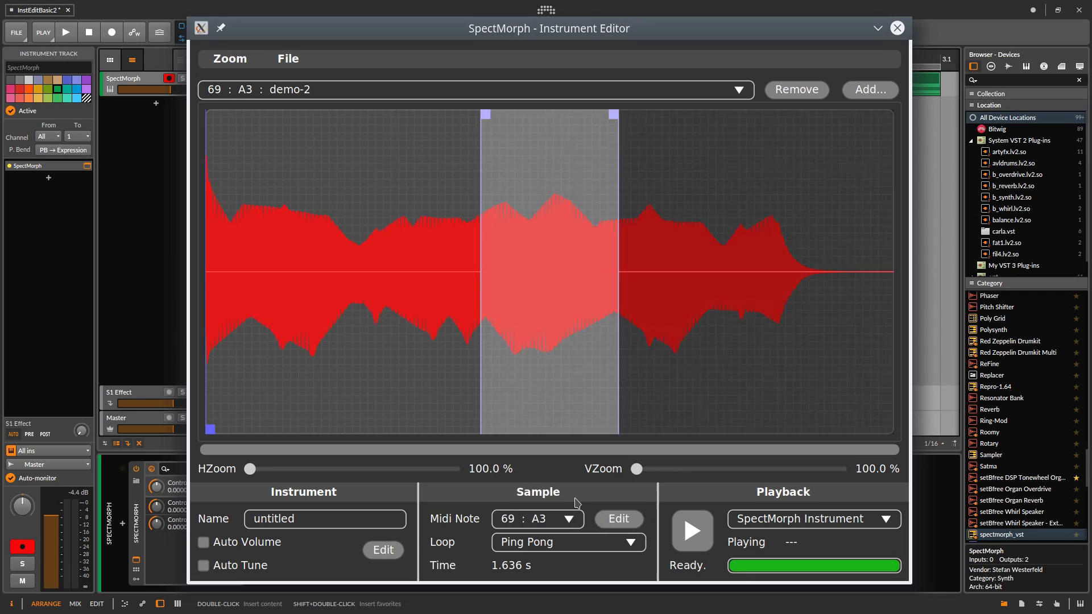
mouse_move(492, 111)
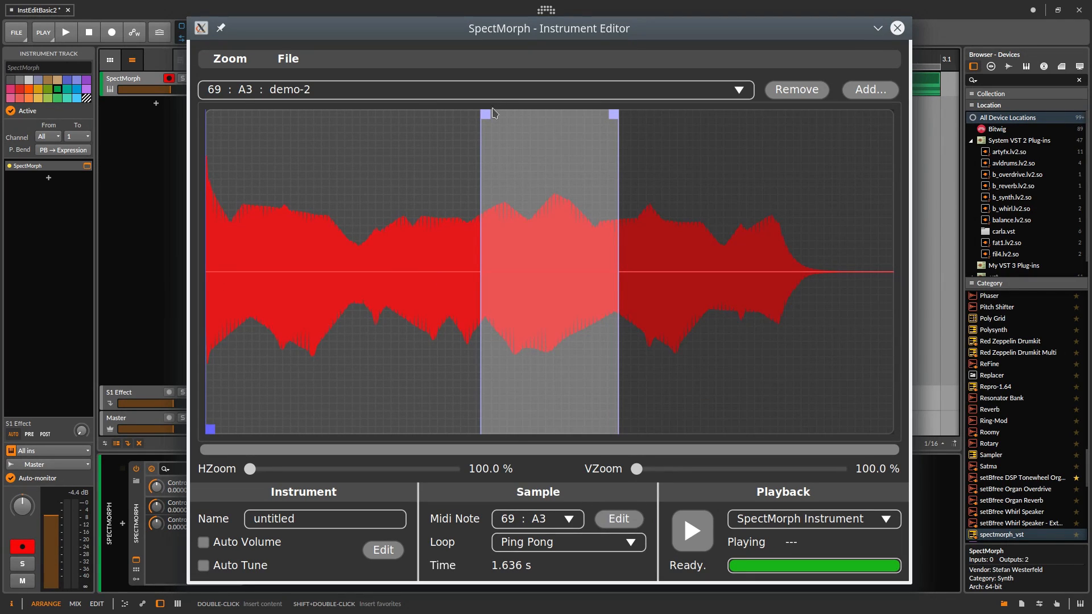
left_click_drag(480, 113, 230, 113)
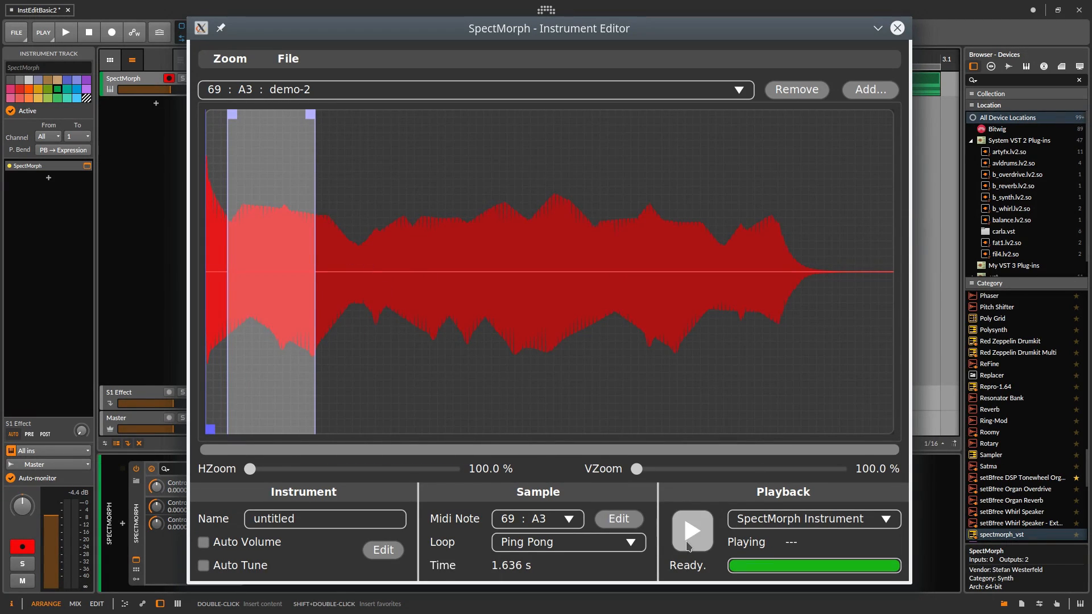
left_click(690, 532)
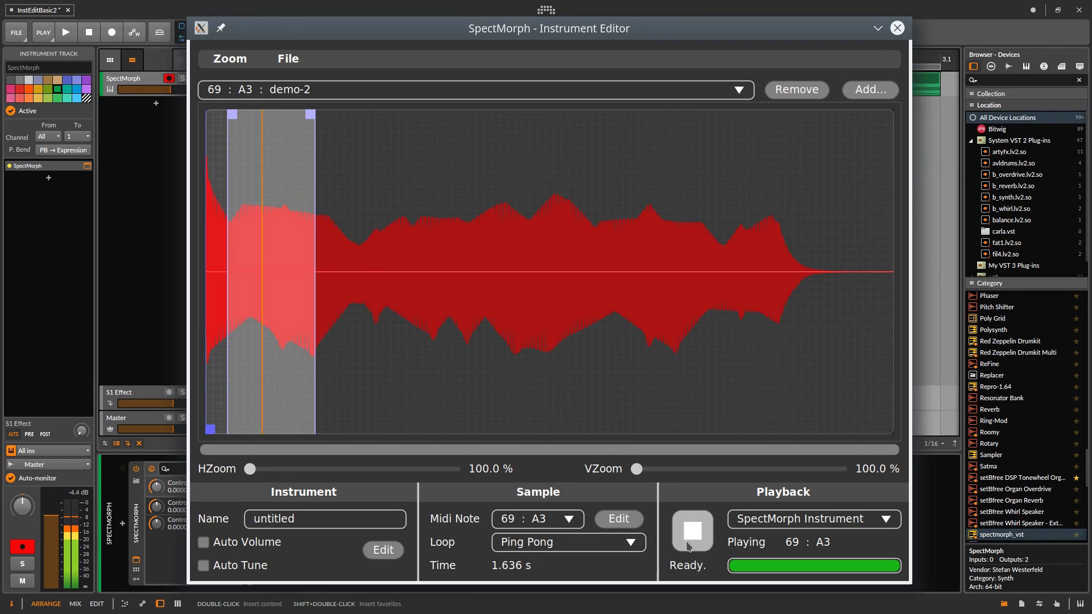
left_click(690, 531)
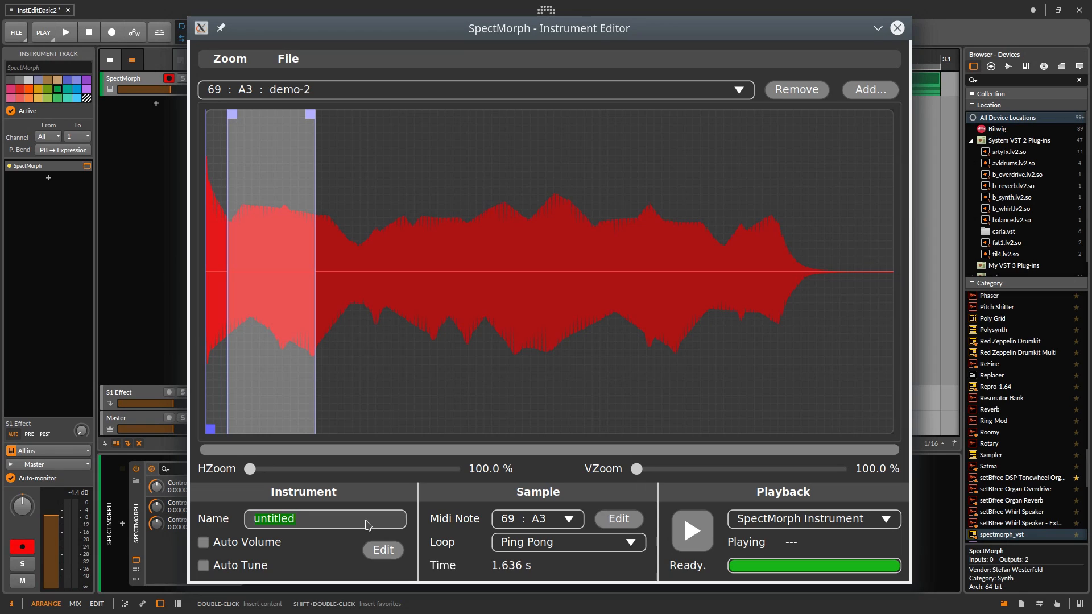
Name the instrument Demo-2, enable loop-based Auto Volume, and map its sample to MIDI note E3
type("Demo-2")
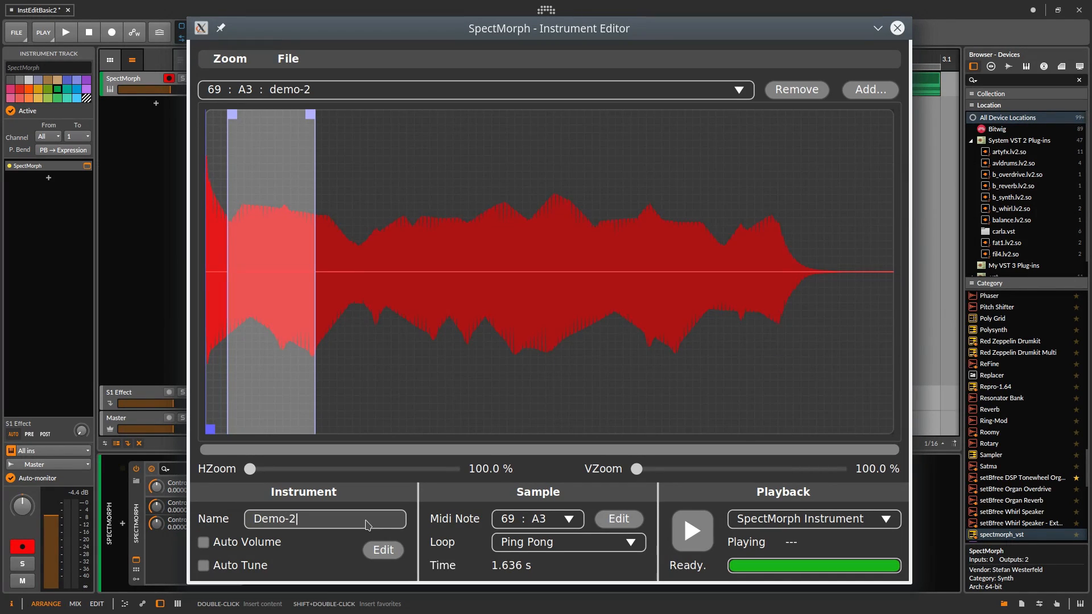
left_click(203, 542)
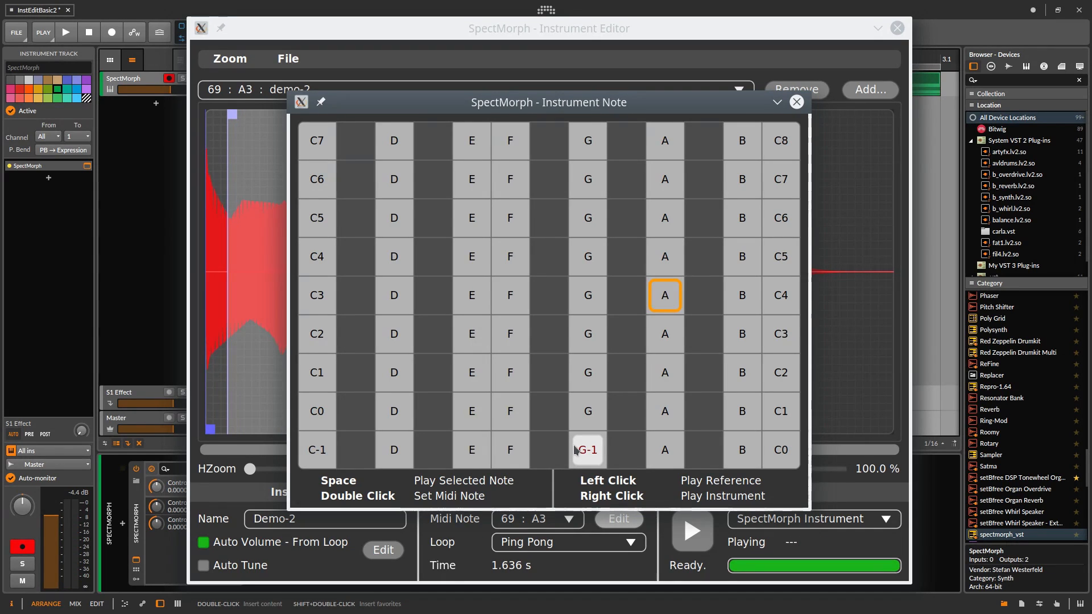
left_click(471, 295)
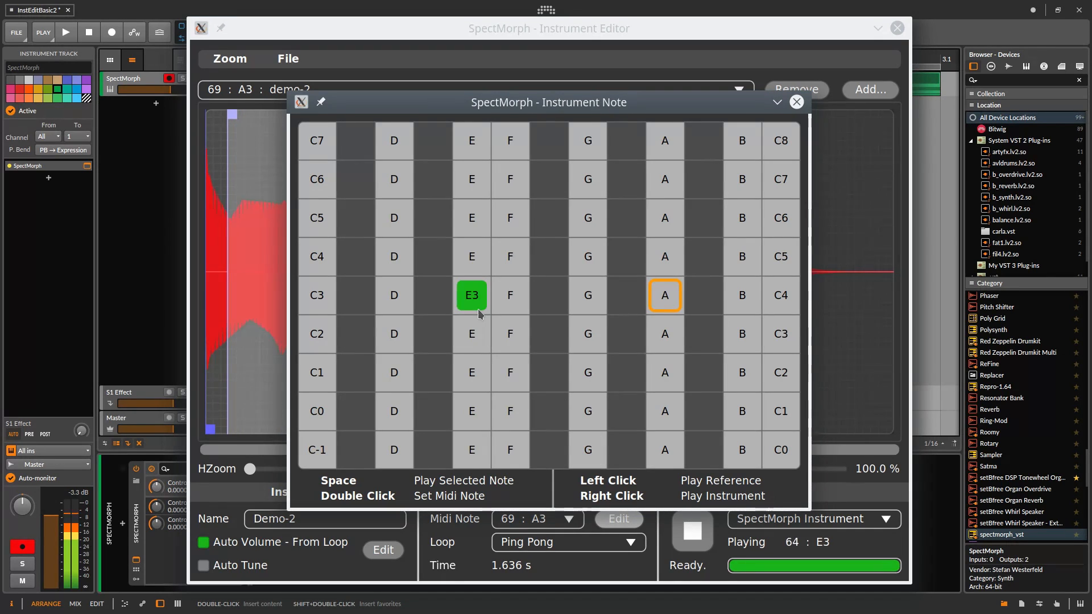
left_click(471, 295)
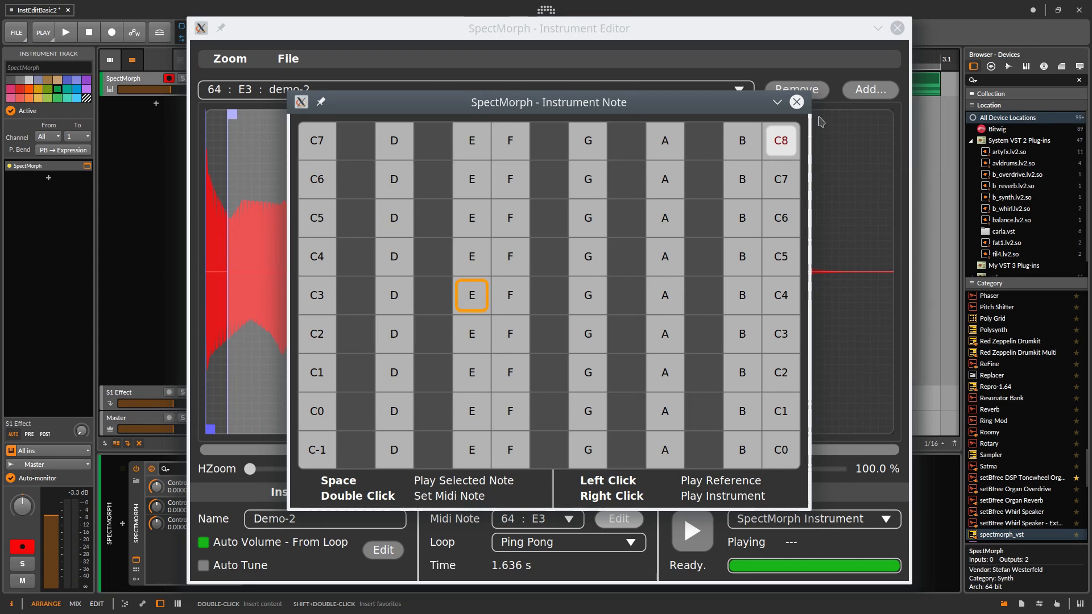
left_click(796, 102)
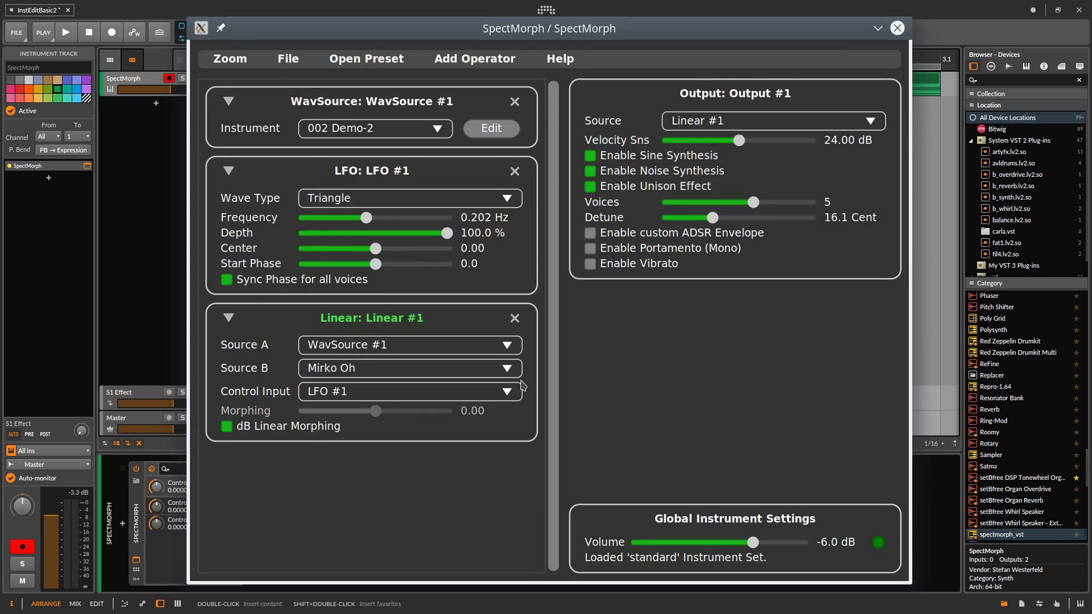
mouse_move(631, 317)
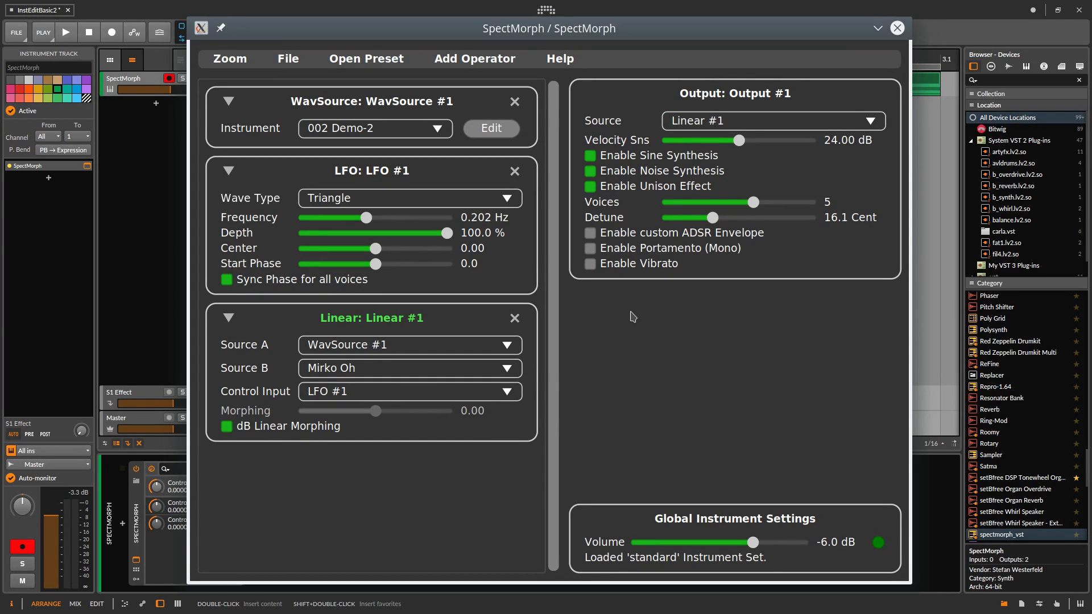
Set the Output source to WavSource #1 so Demo-2 plays directly, and listen to it
left_click(771, 121)
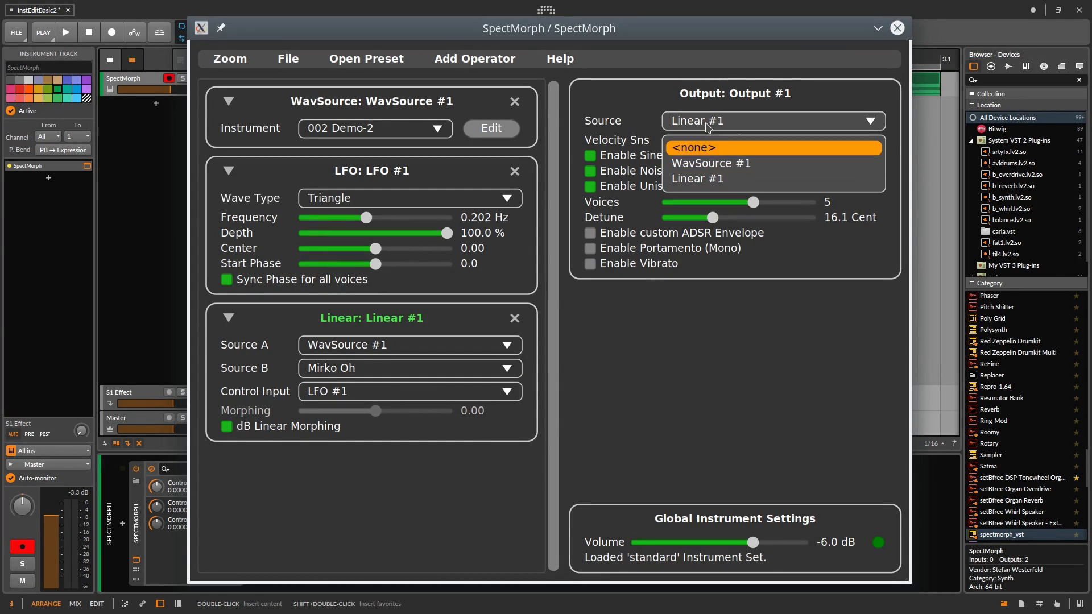
left_click(711, 163)
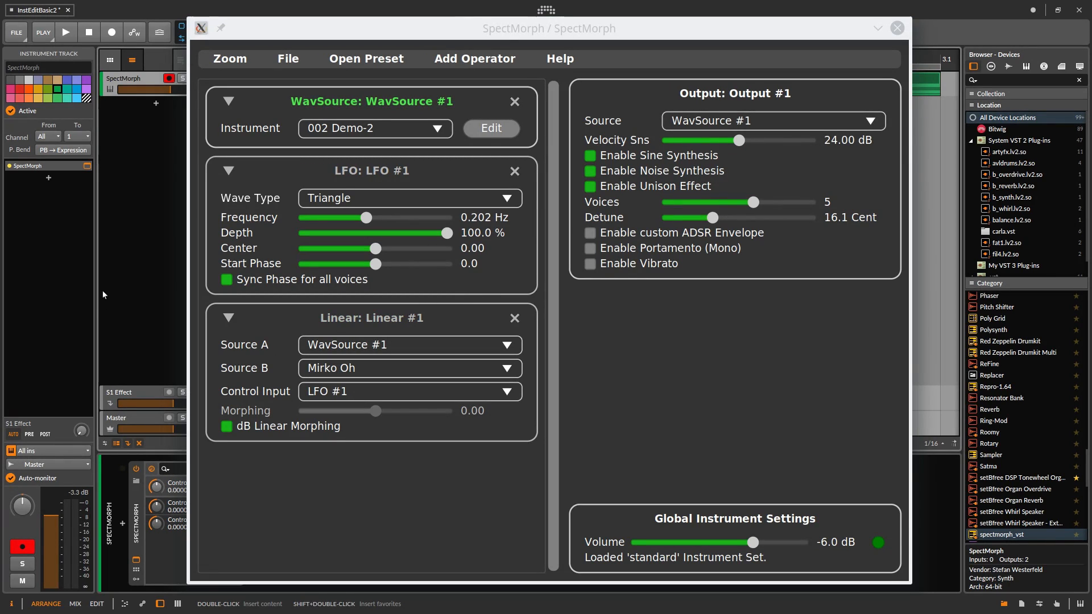
left_click(66, 32)
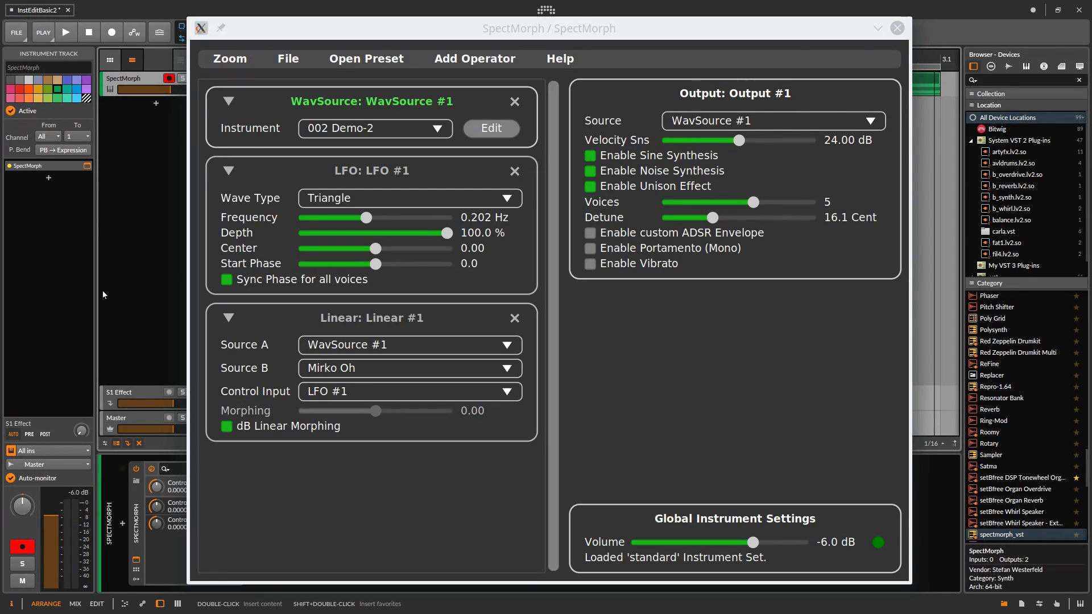
left_click(867, 120)
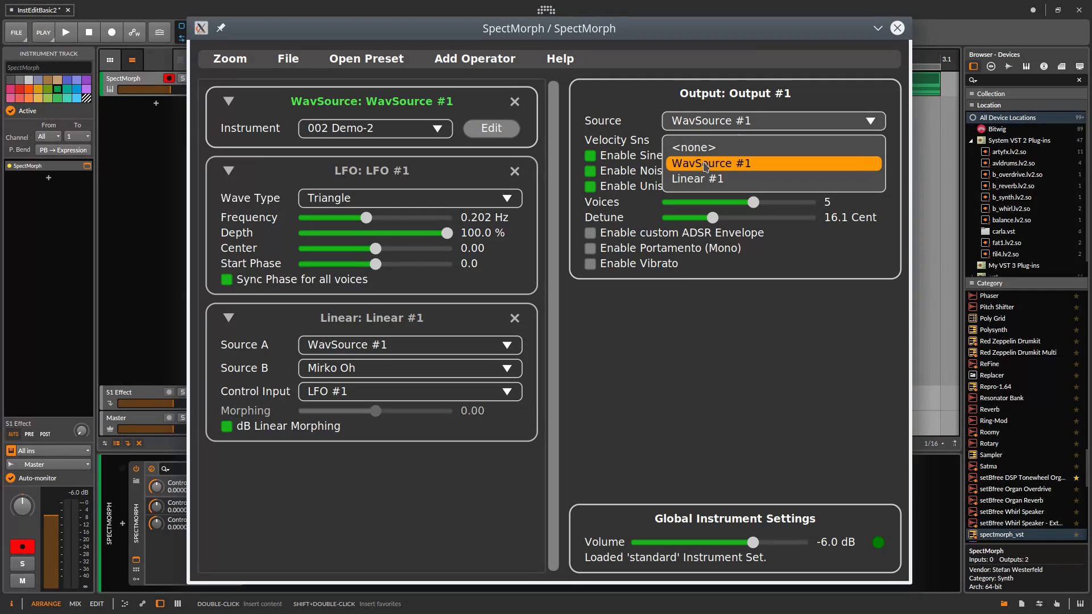
Set the Output source back to Linear #1 and play the morphed result
left_click(696, 179)
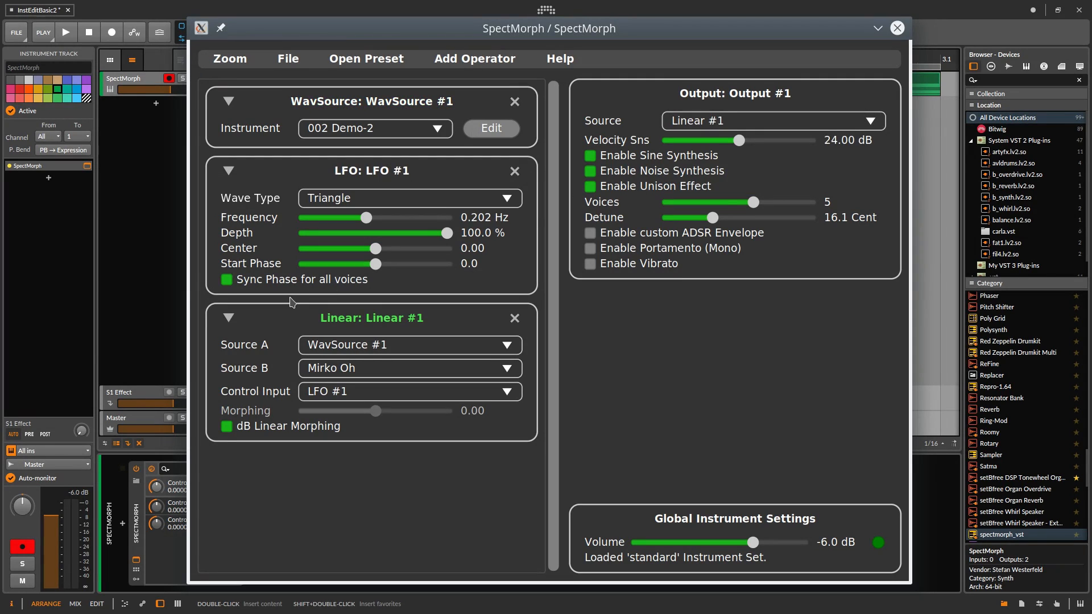
left_click(66, 32)
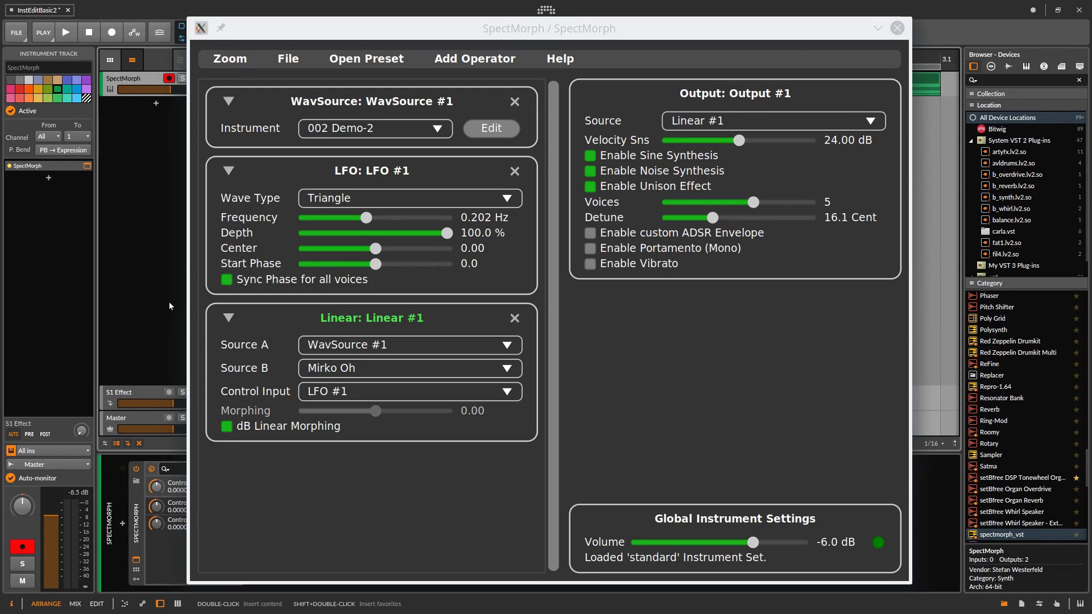
left_click(65, 32)
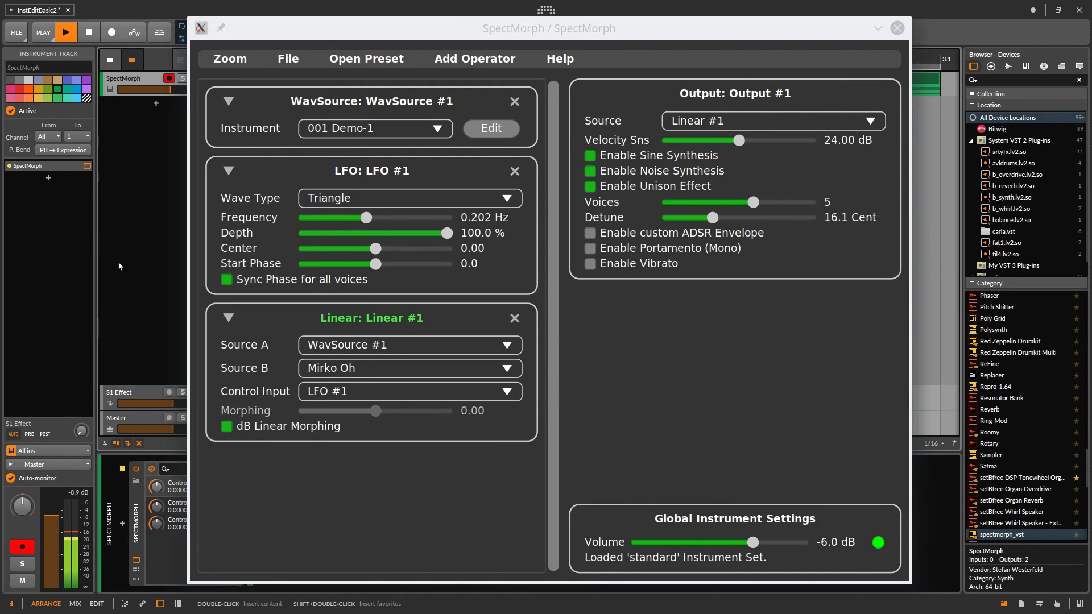